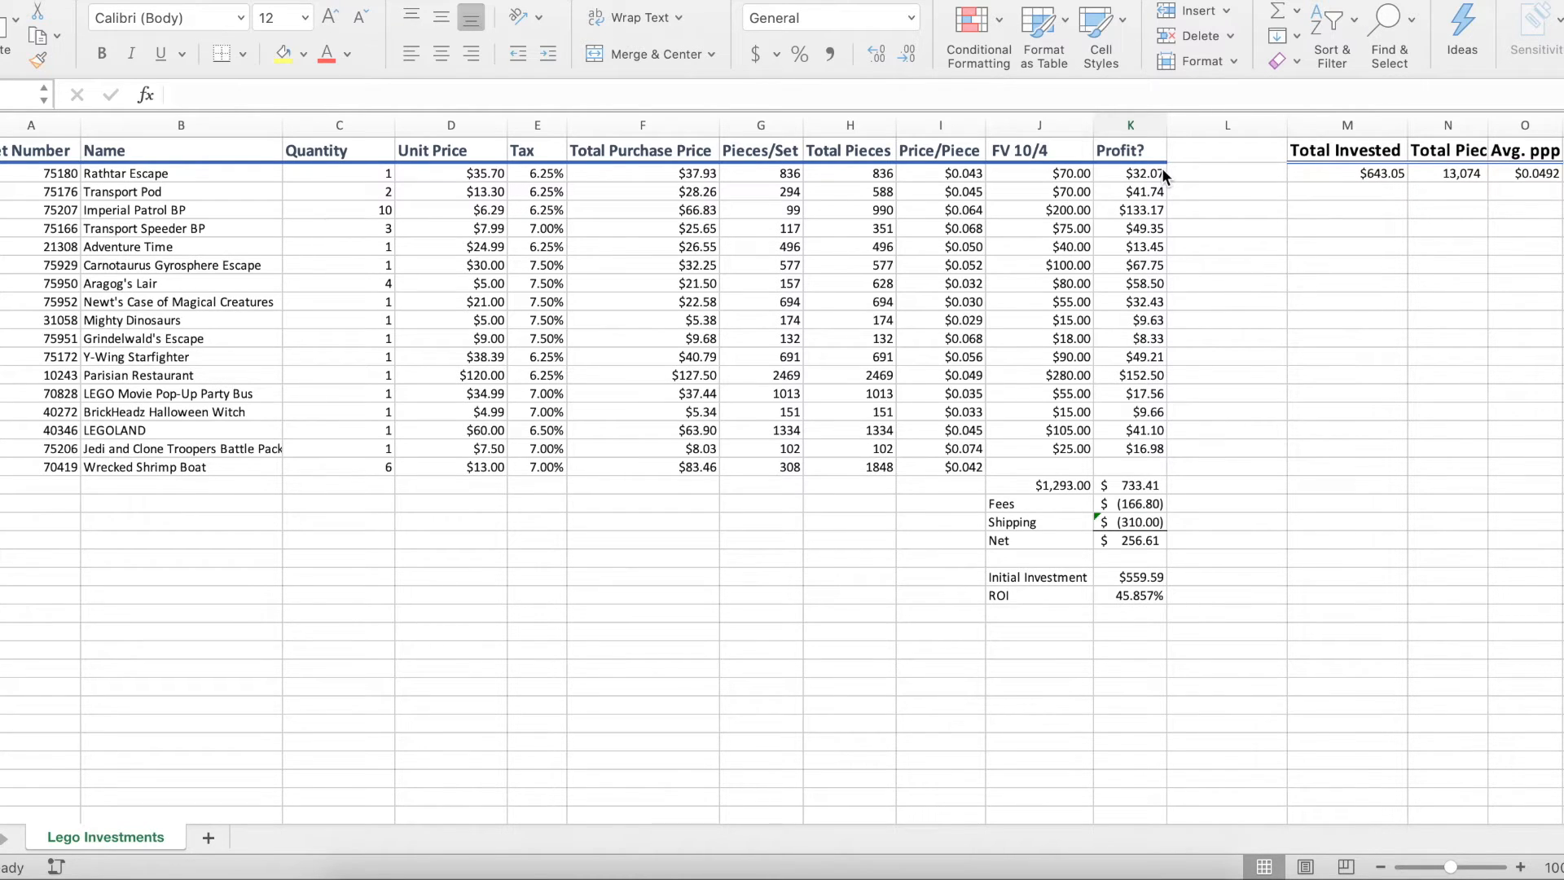
{"action": "mouse_move", "coordinate": [1114, 233]}
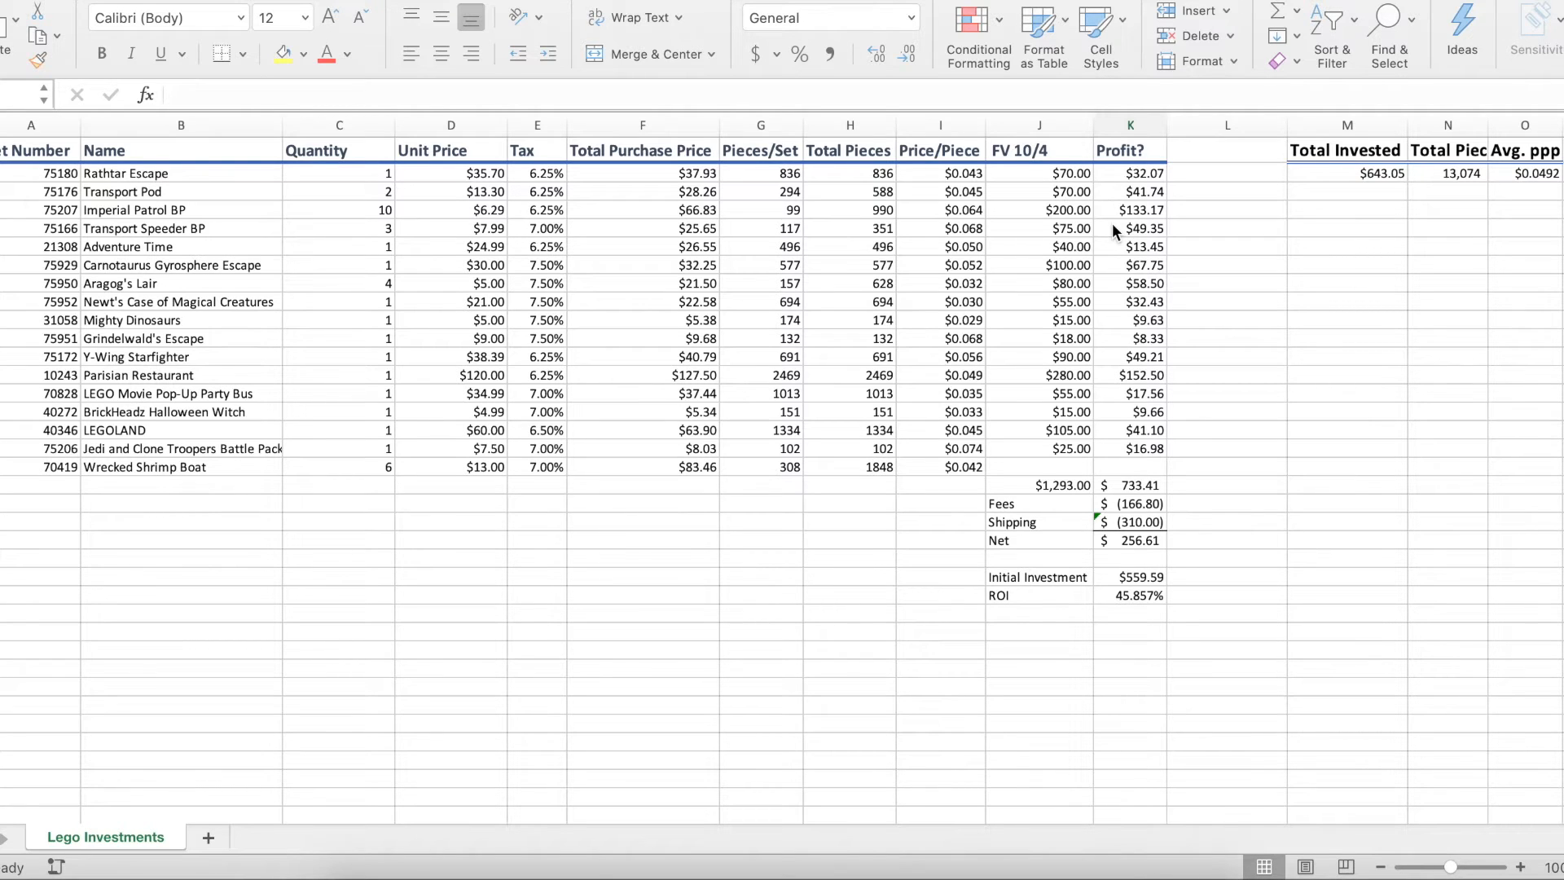
{"action": "mouse_move", "coordinate": [1203, 501]}
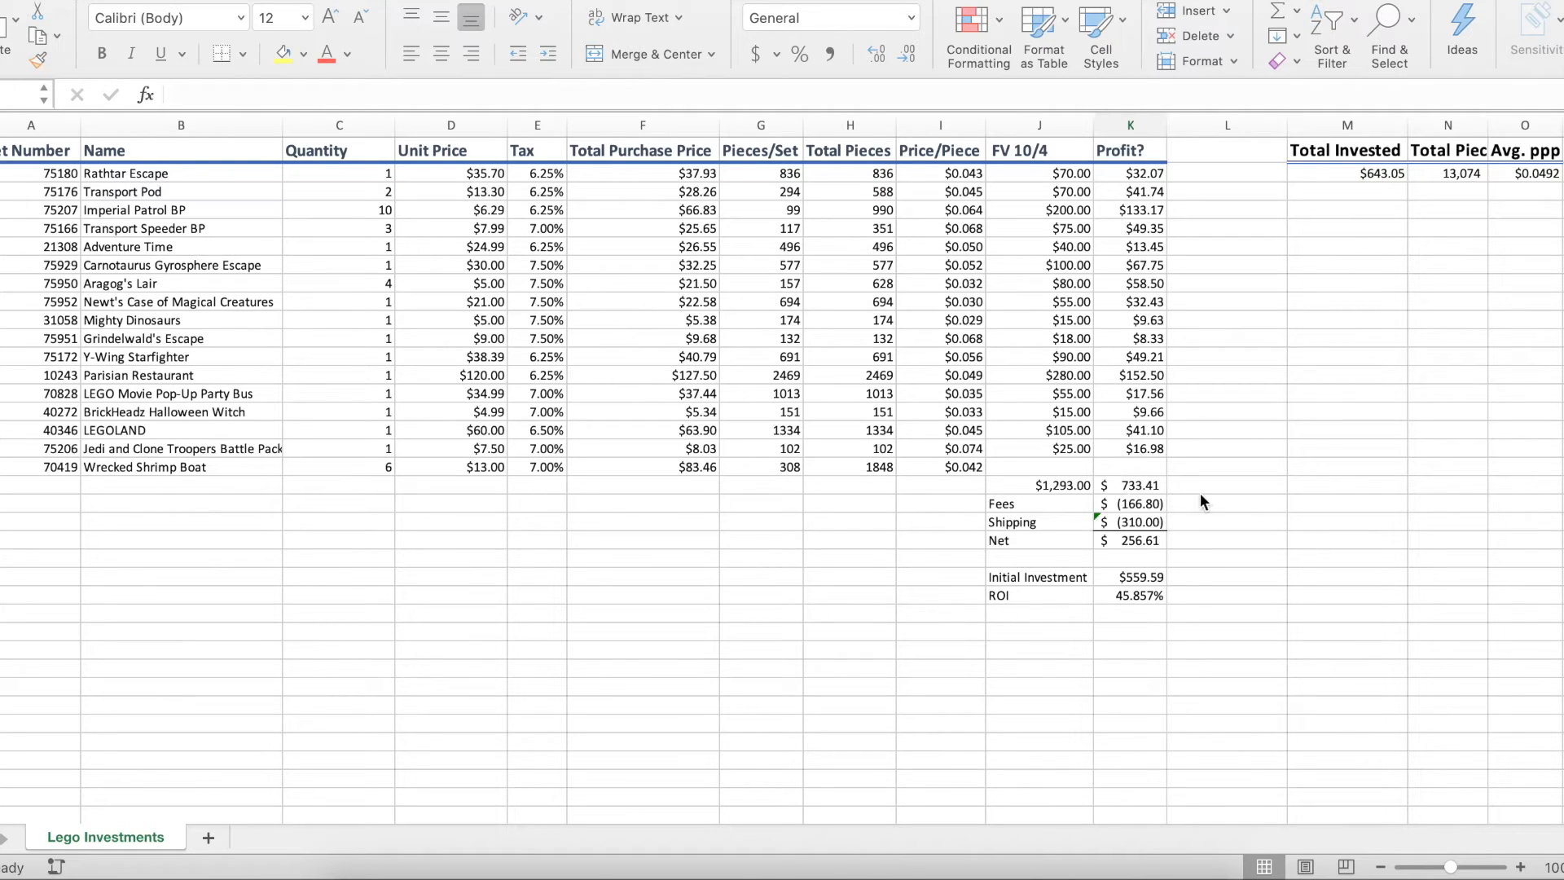
Total the FV 10/4 fair values in J19 with =SUM(J2:J17), giving $1,293.00
{"action": "left_click", "coordinate": [1129, 688]}
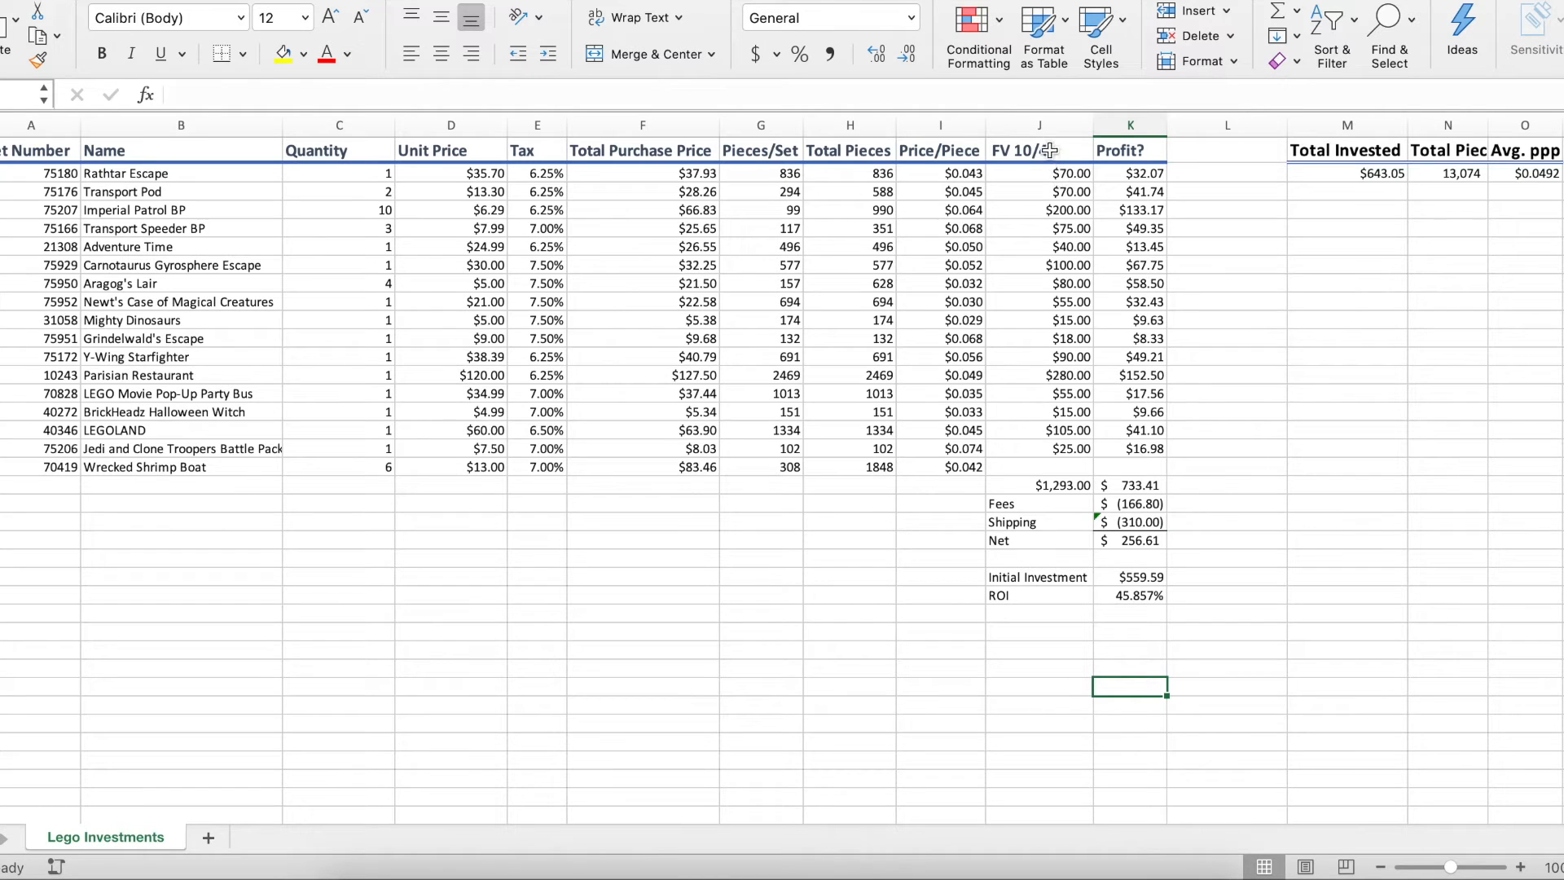
{"action": "mouse_move", "coordinate": [1066, 150]}
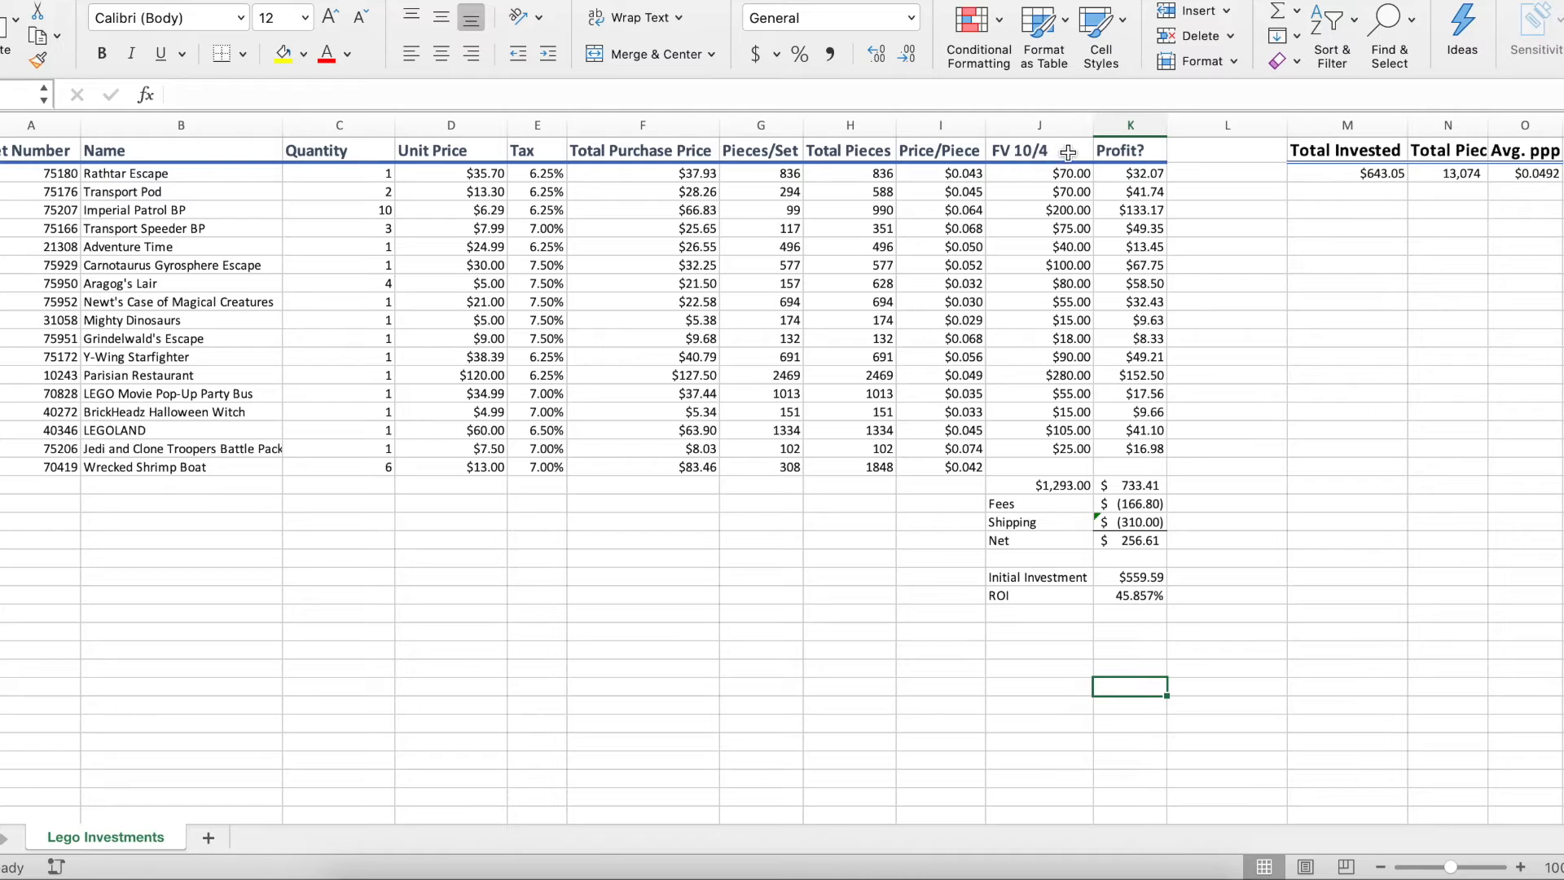
{"action": "left_click", "coordinate": [1038, 150]}
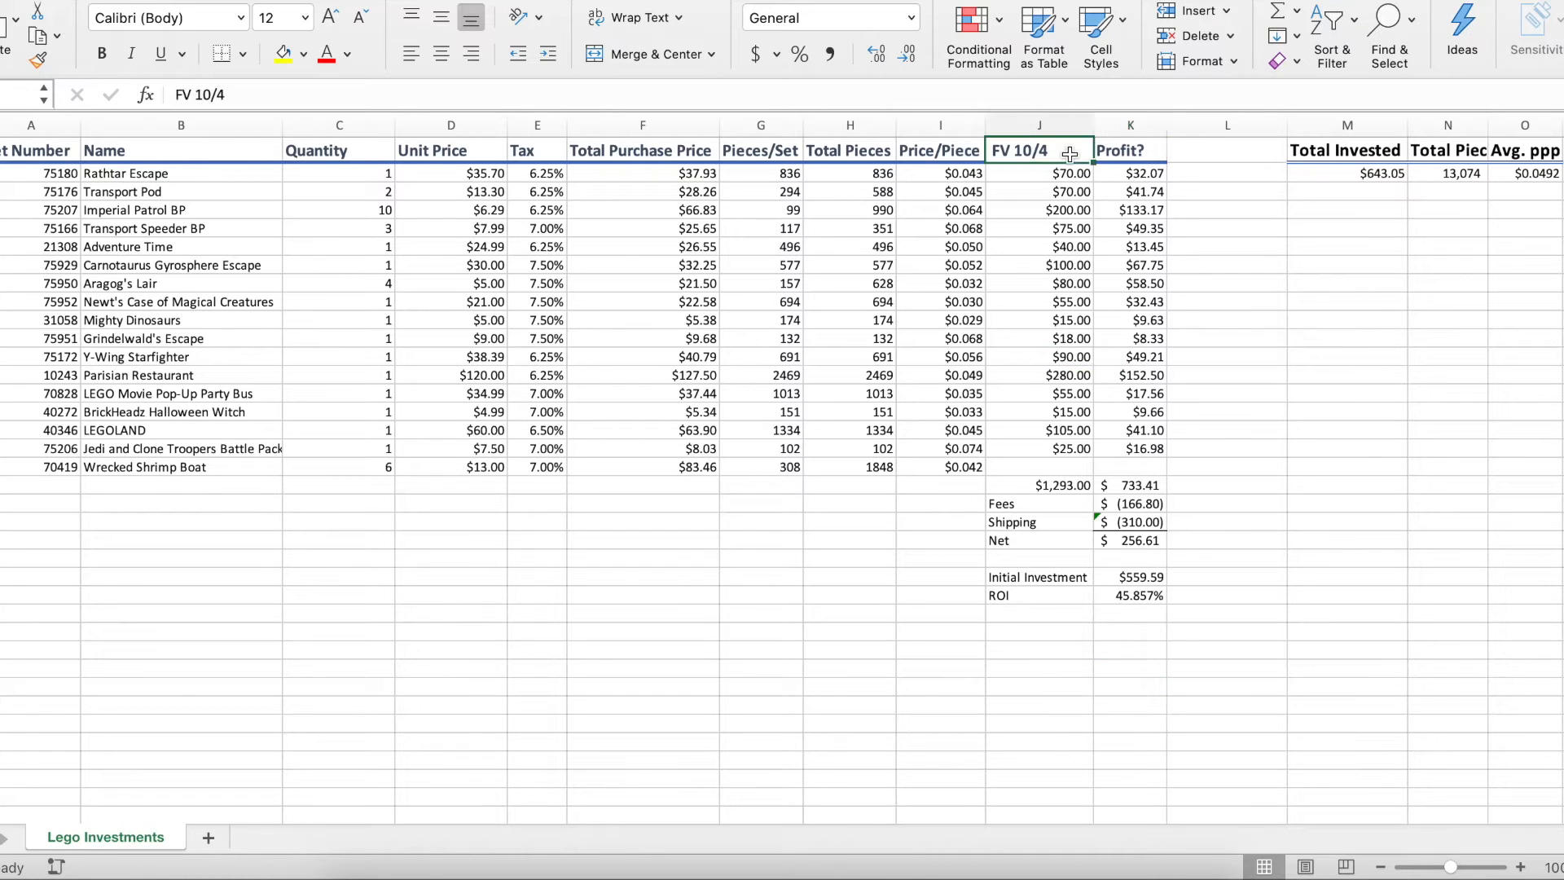
{"action": "left_click_drag", "start_coordinate": [1038, 173], "coordinate": [1038, 448]}
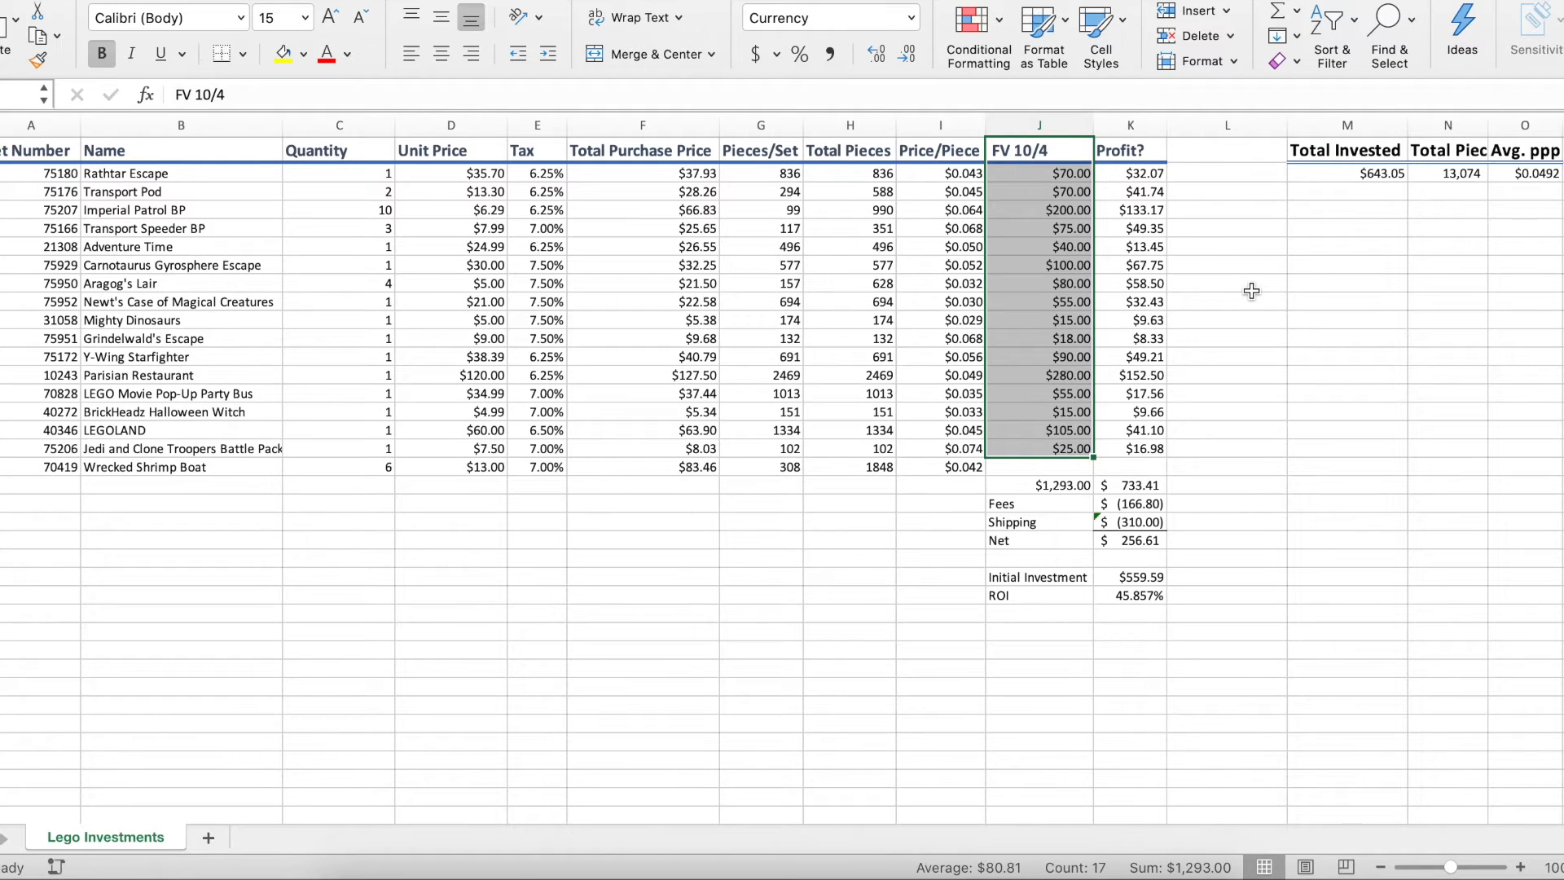
{"action": "left_click", "coordinate": [1226, 282]}
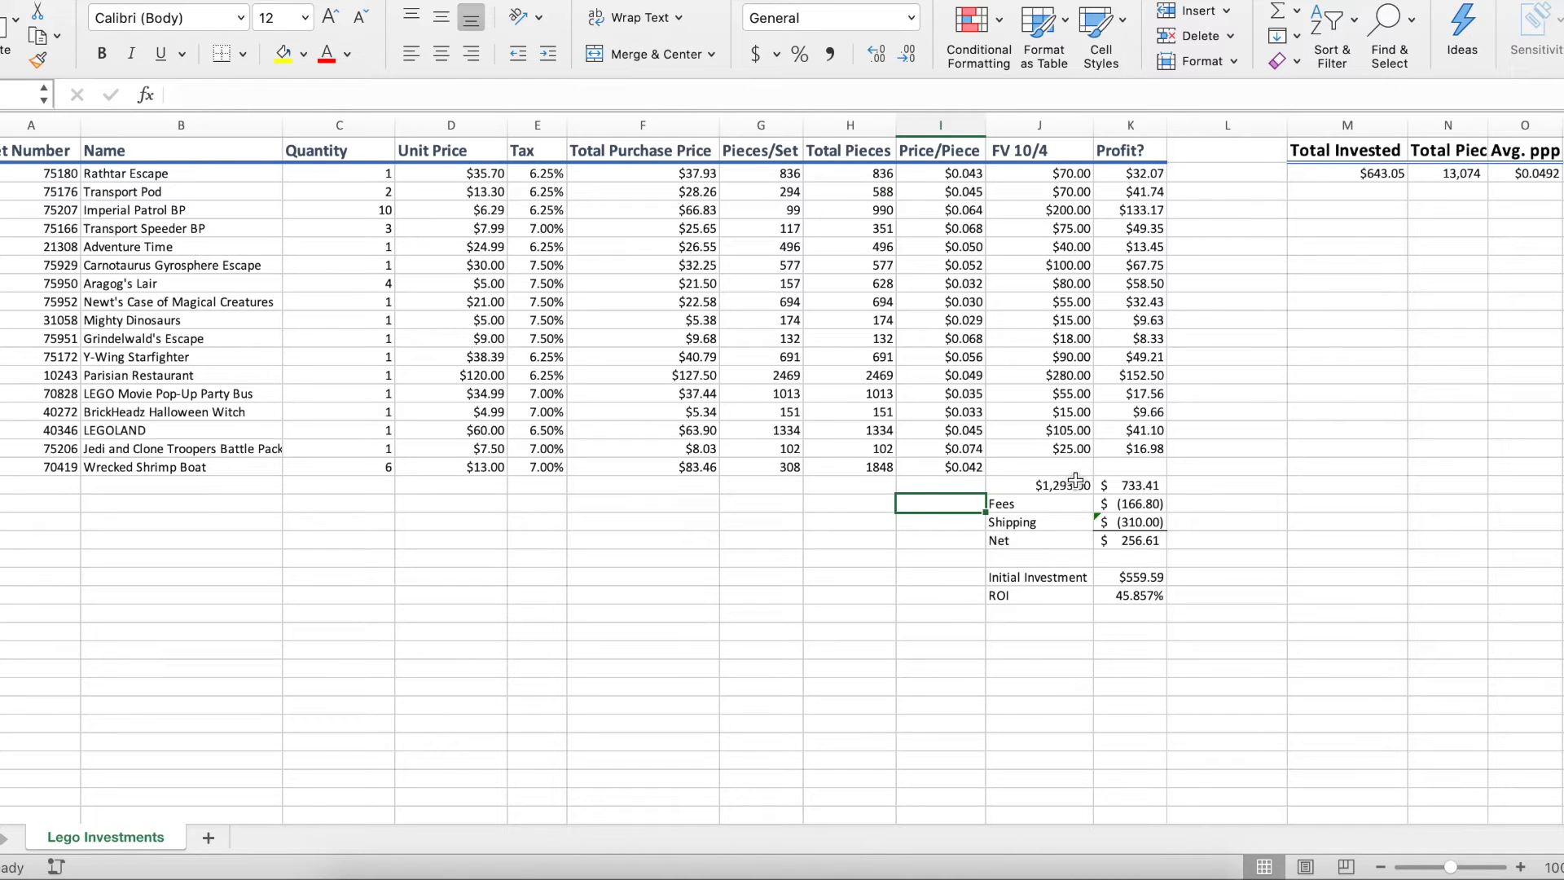
{"action": "type", "text": "=SUM(J2:J17)"}
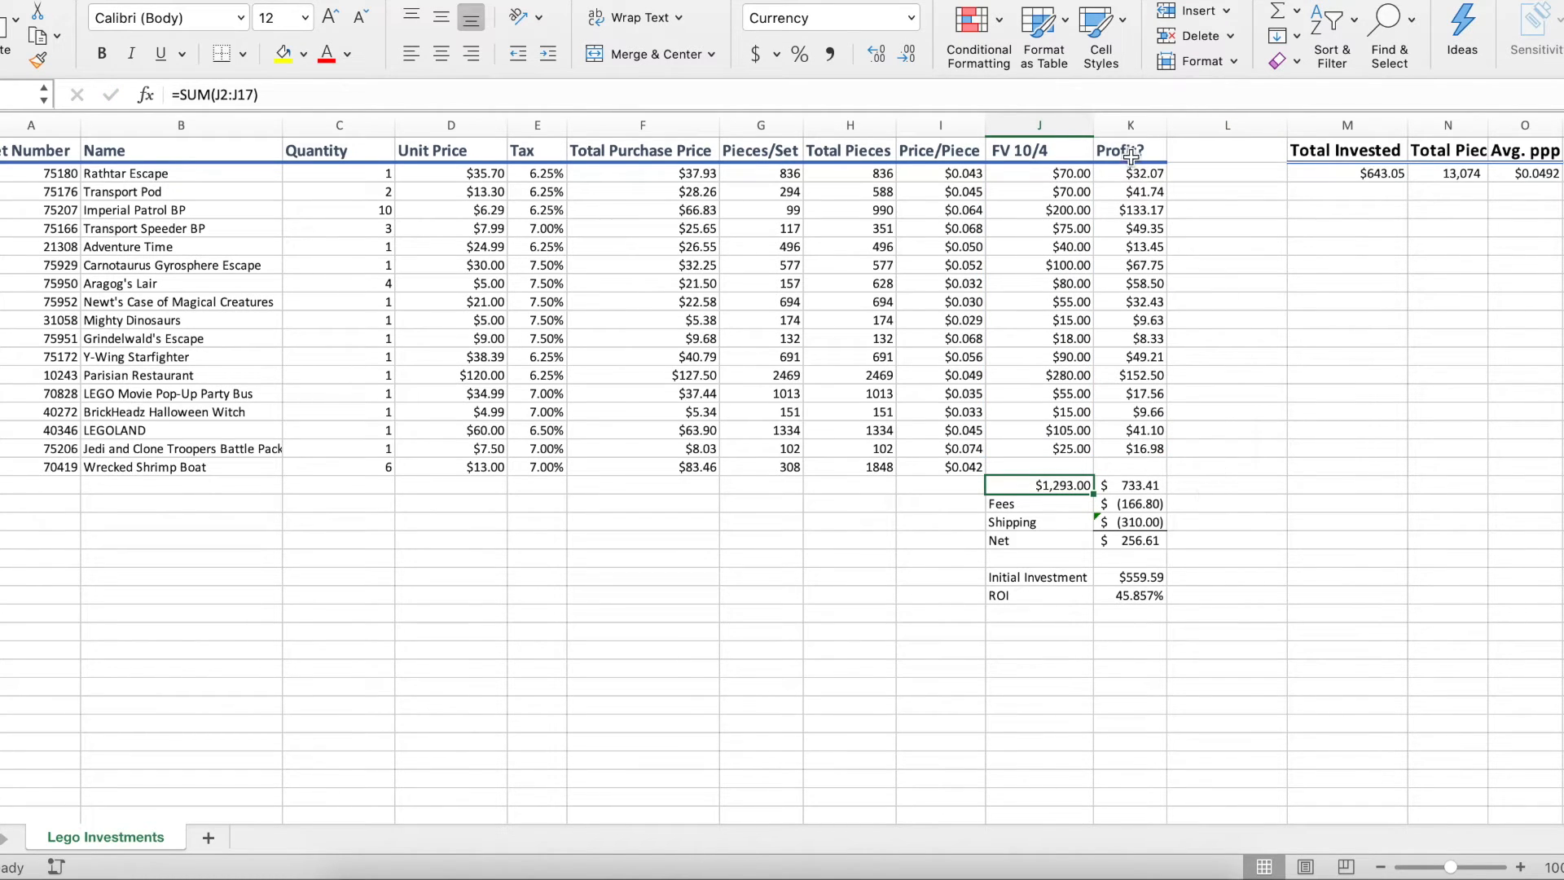
{"action": "mouse_move", "coordinate": [1180, 522]}
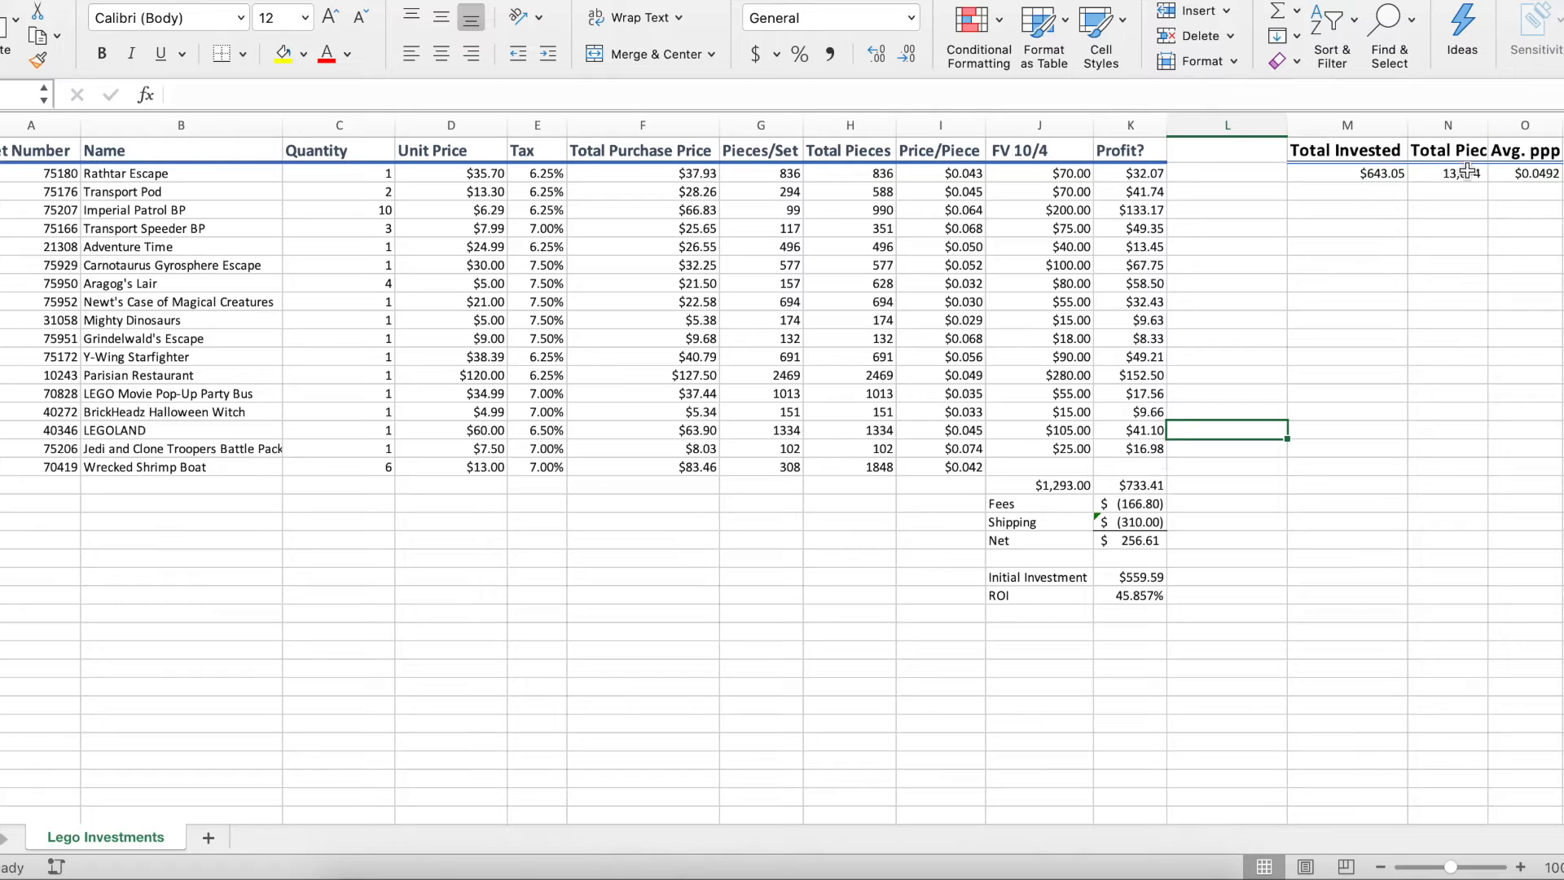
{"action": "mouse_move", "coordinate": [1328, 248]}
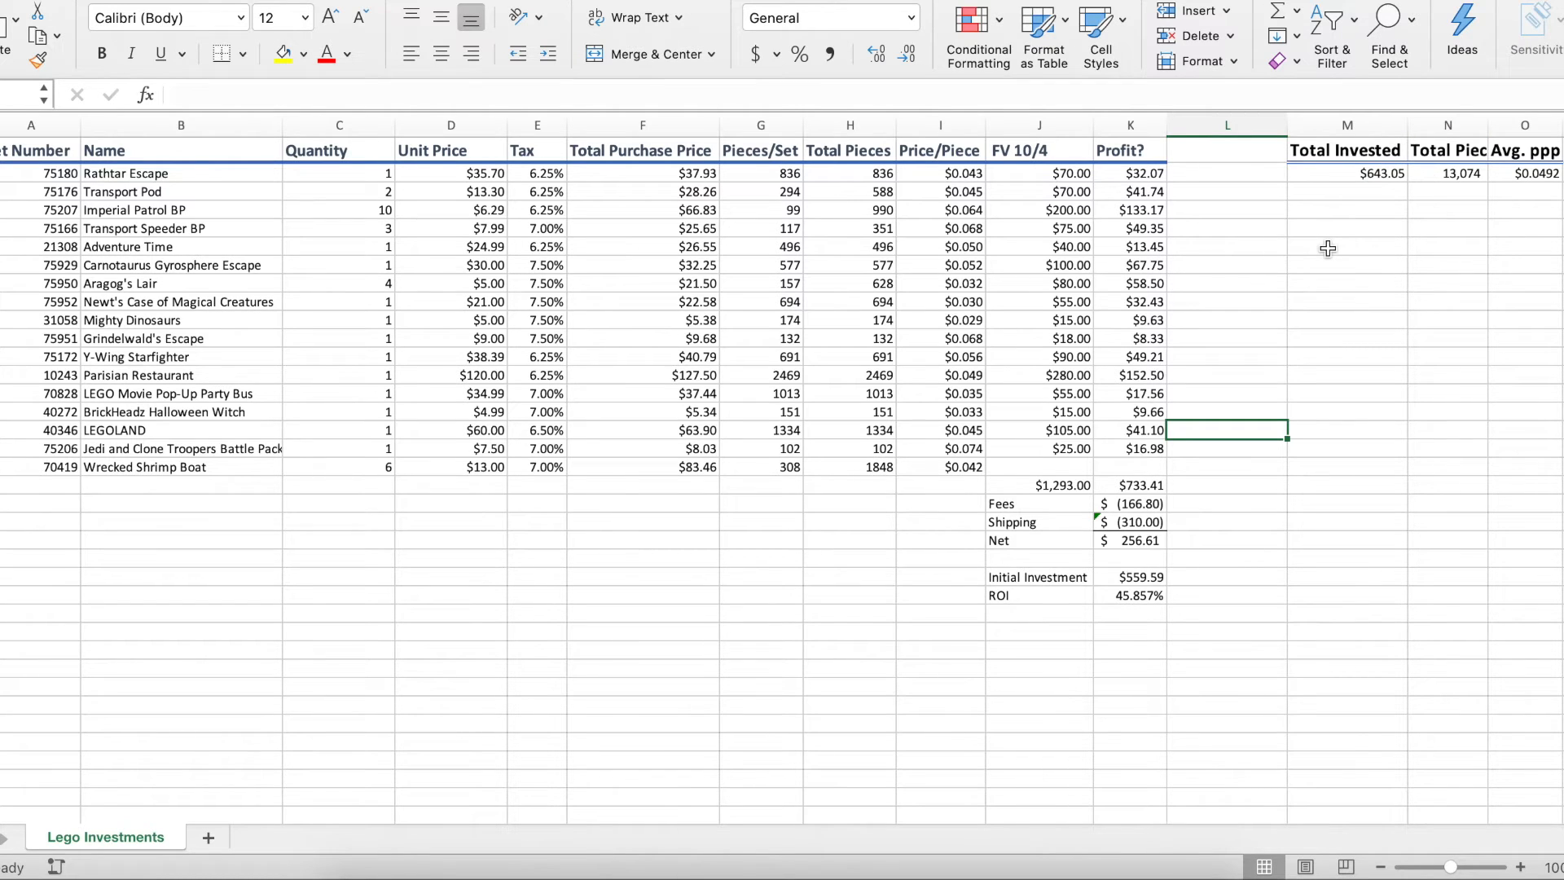
{"action": "mouse_move", "coordinate": [1236, 338]}
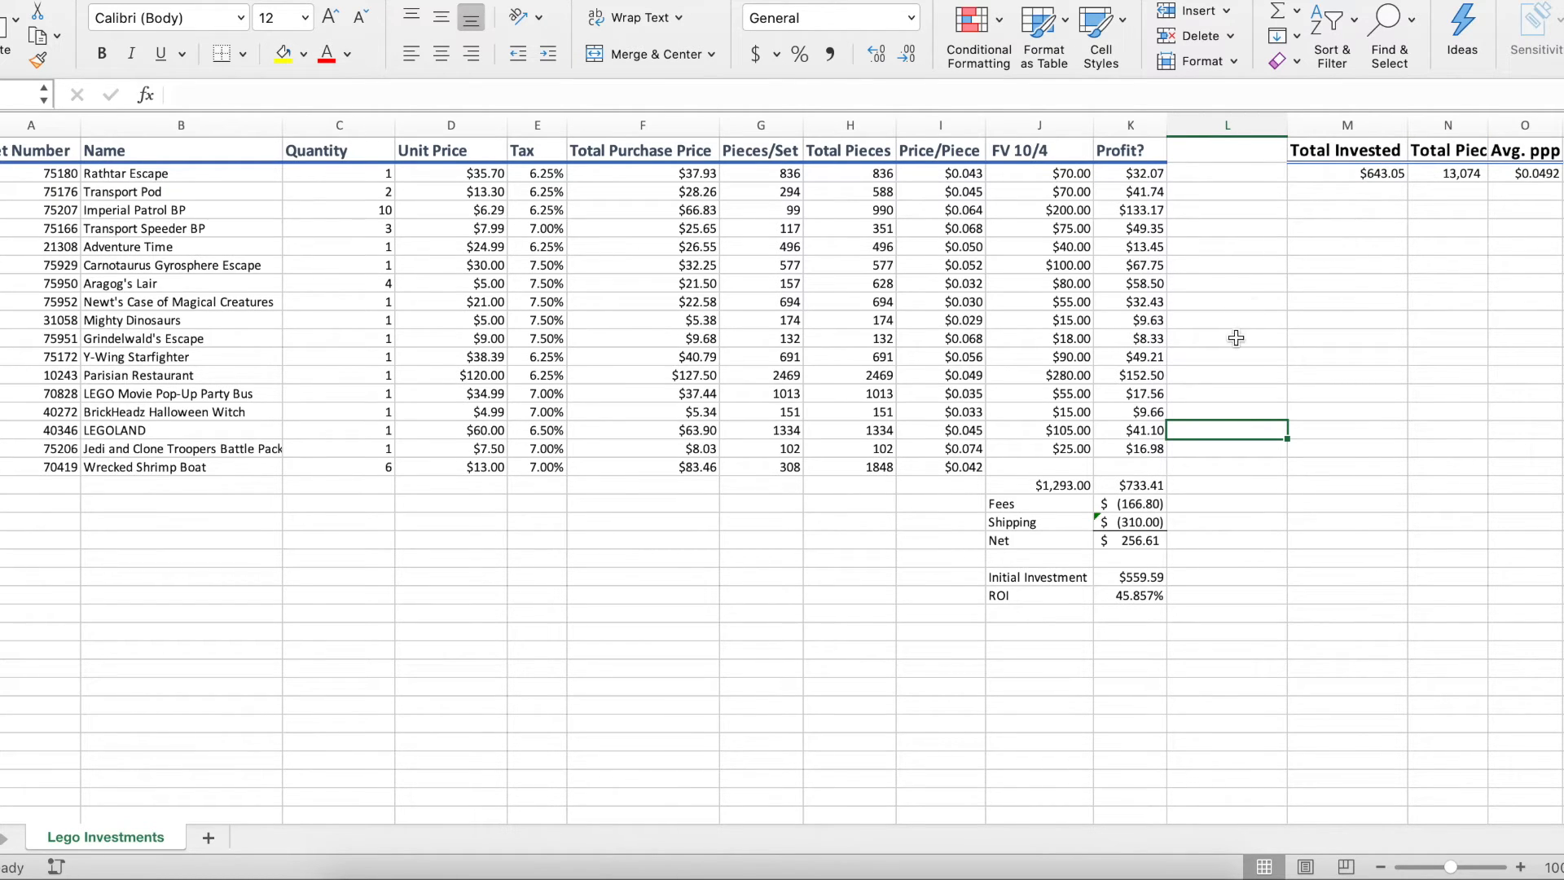
{"action": "mouse_move", "coordinate": [1144, 503]}
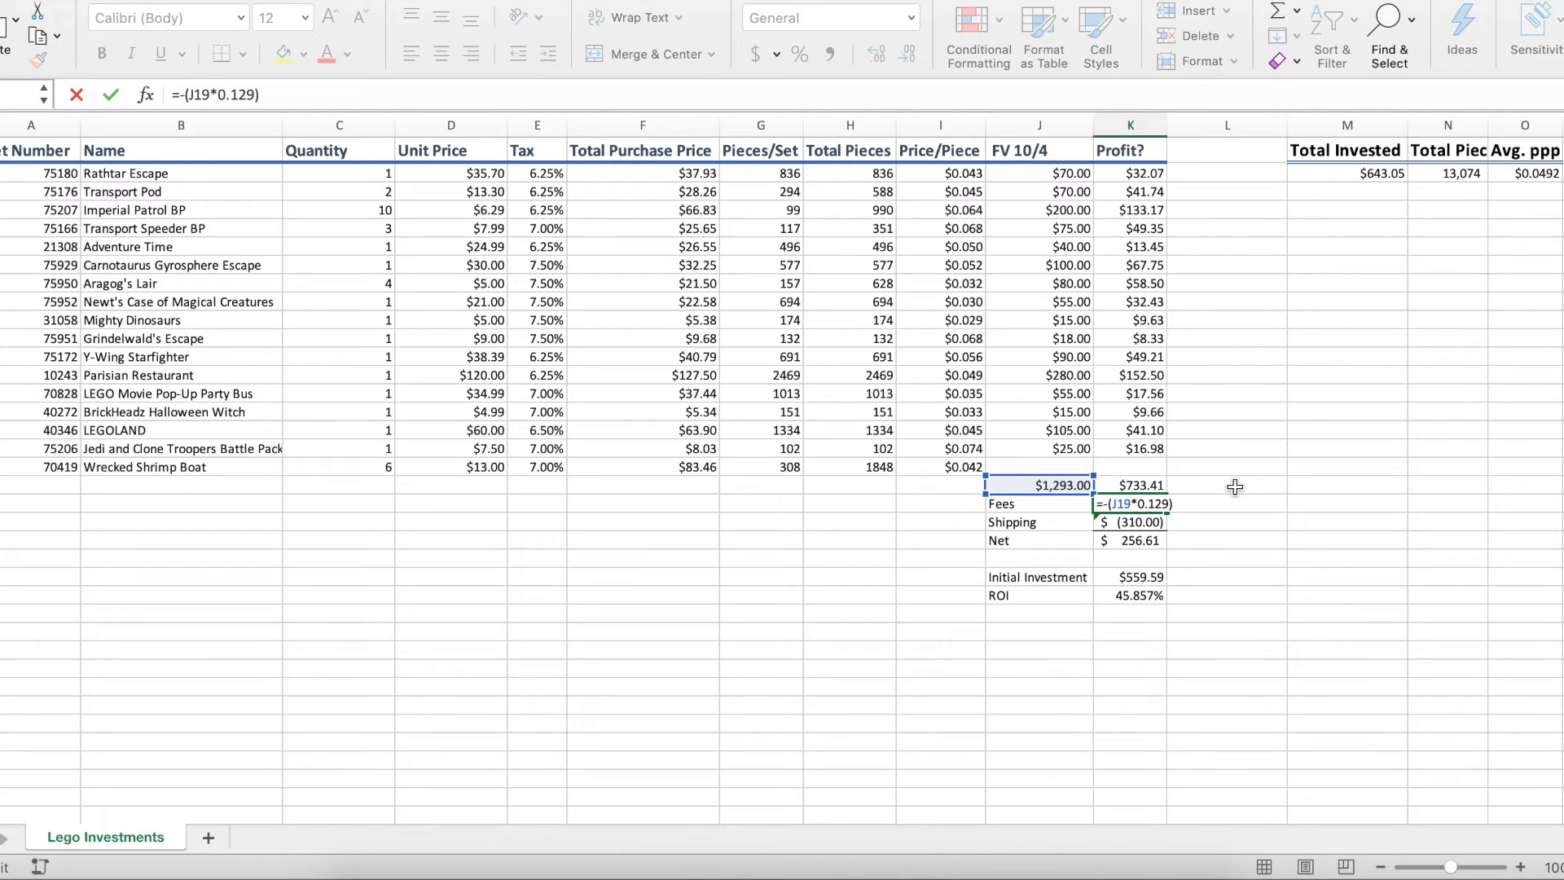
{"action": "mouse_move", "coordinate": [1233, 487]}
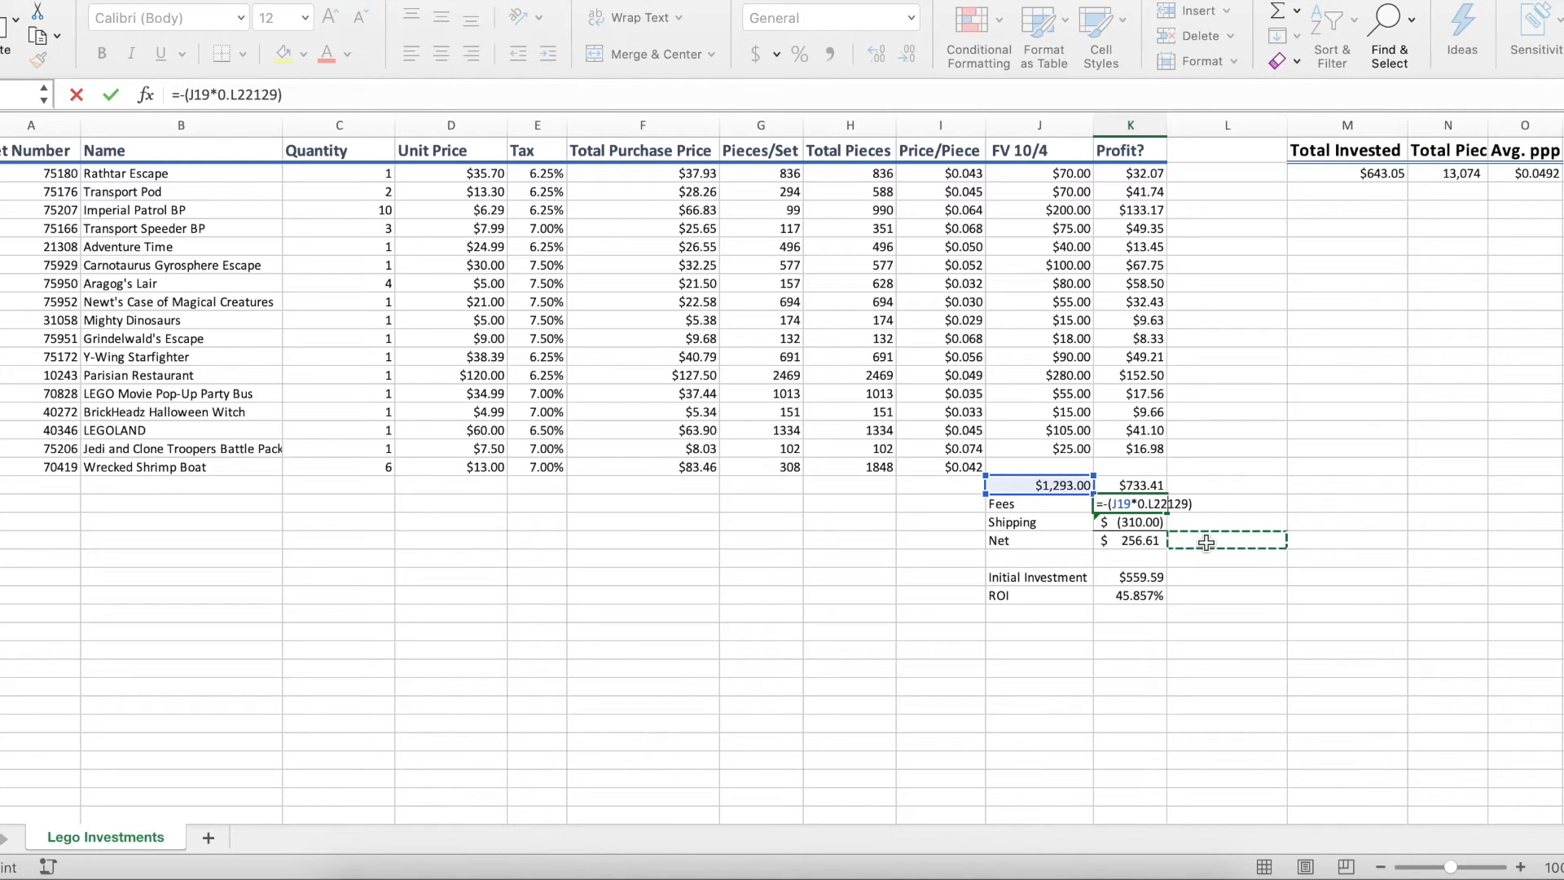
{"action": "mouse_move", "coordinate": [1262, 560]}
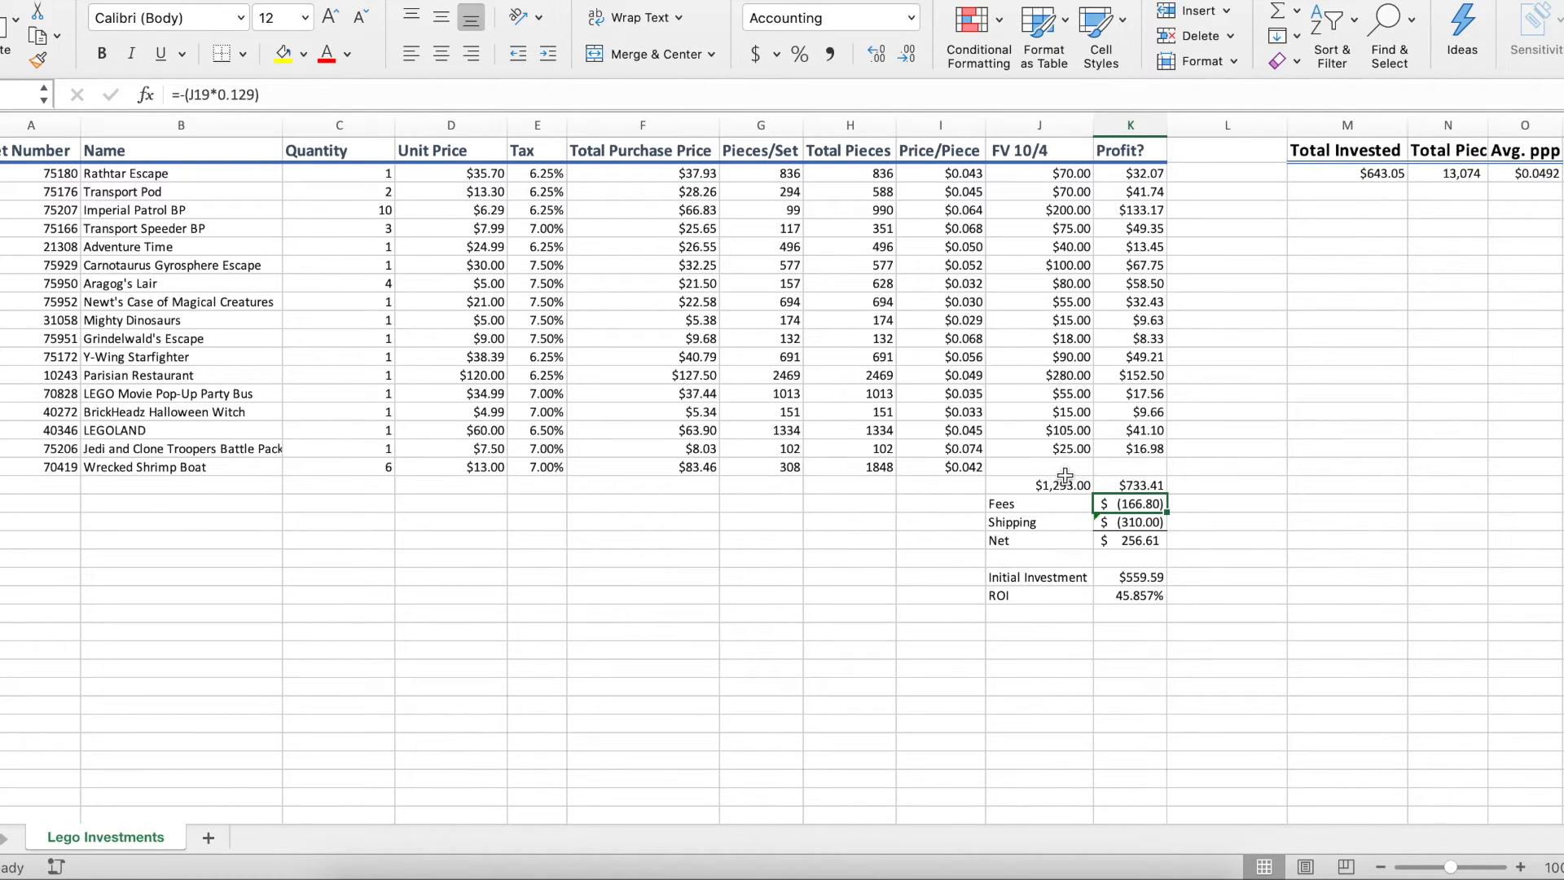
{"action": "left_click", "coordinate": [1063, 485]}
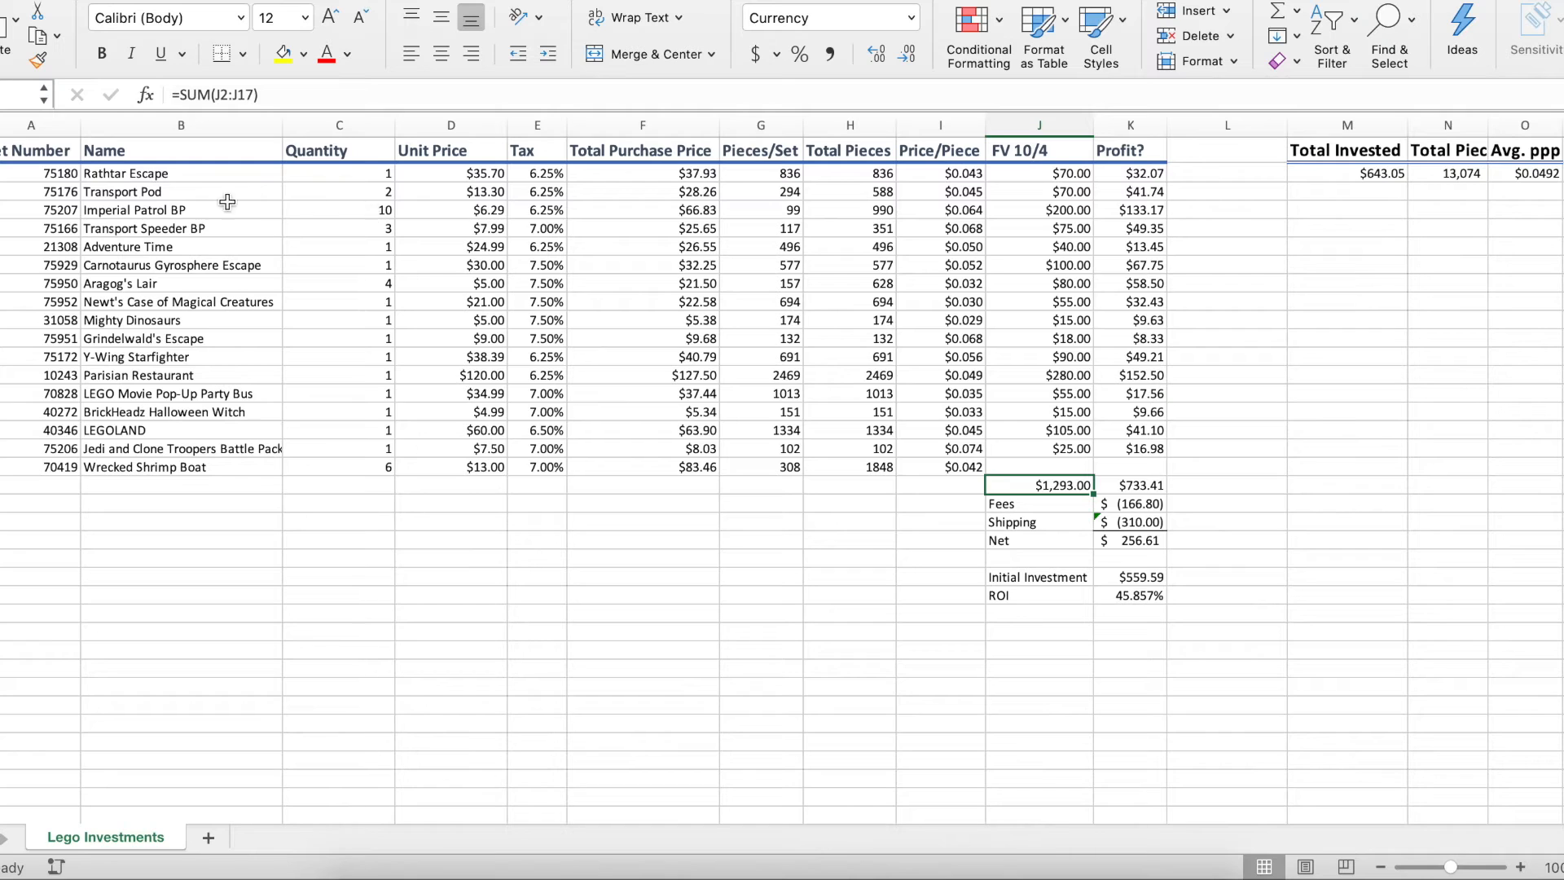
{"action": "left_click_drag", "start_coordinate": [181, 209], "coordinate": [451, 210]}
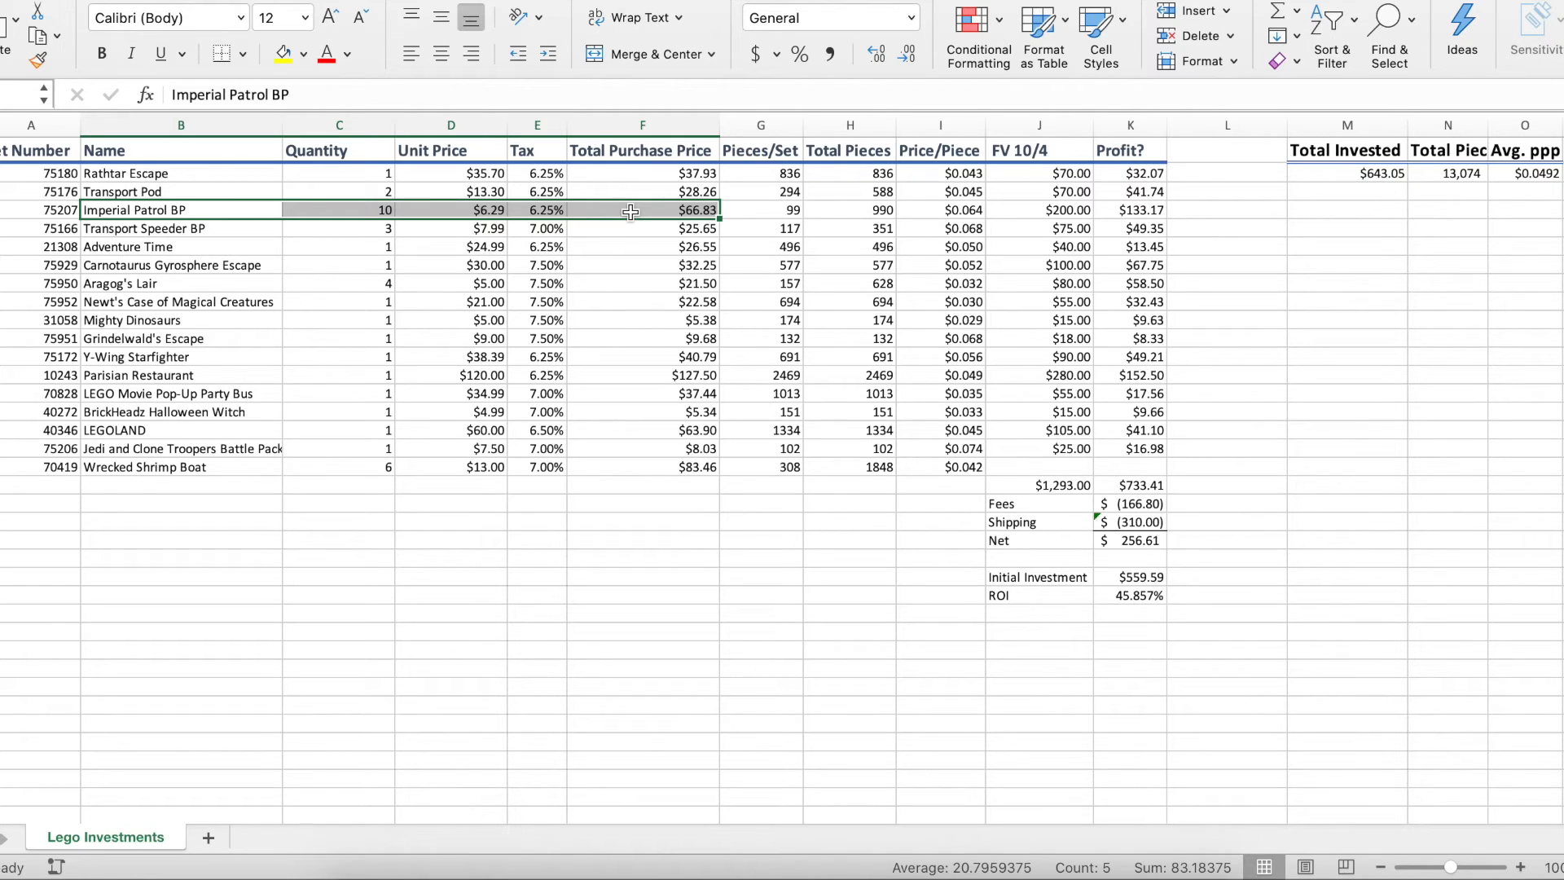
{"action": "left_click", "coordinate": [1227, 522]}
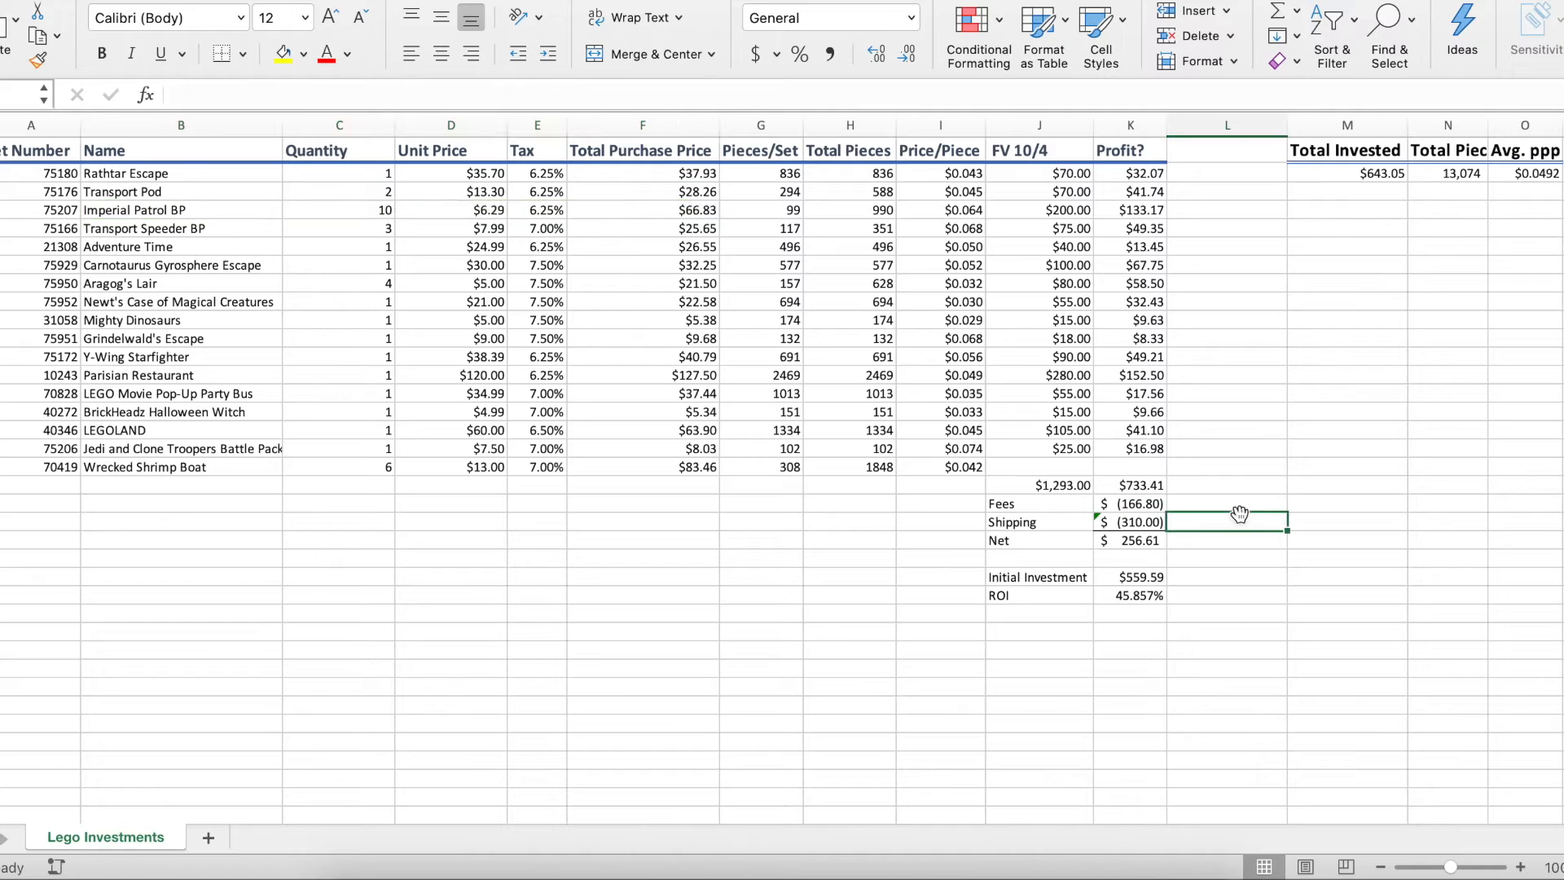
{"action": "left_click", "coordinate": [338, 210]}
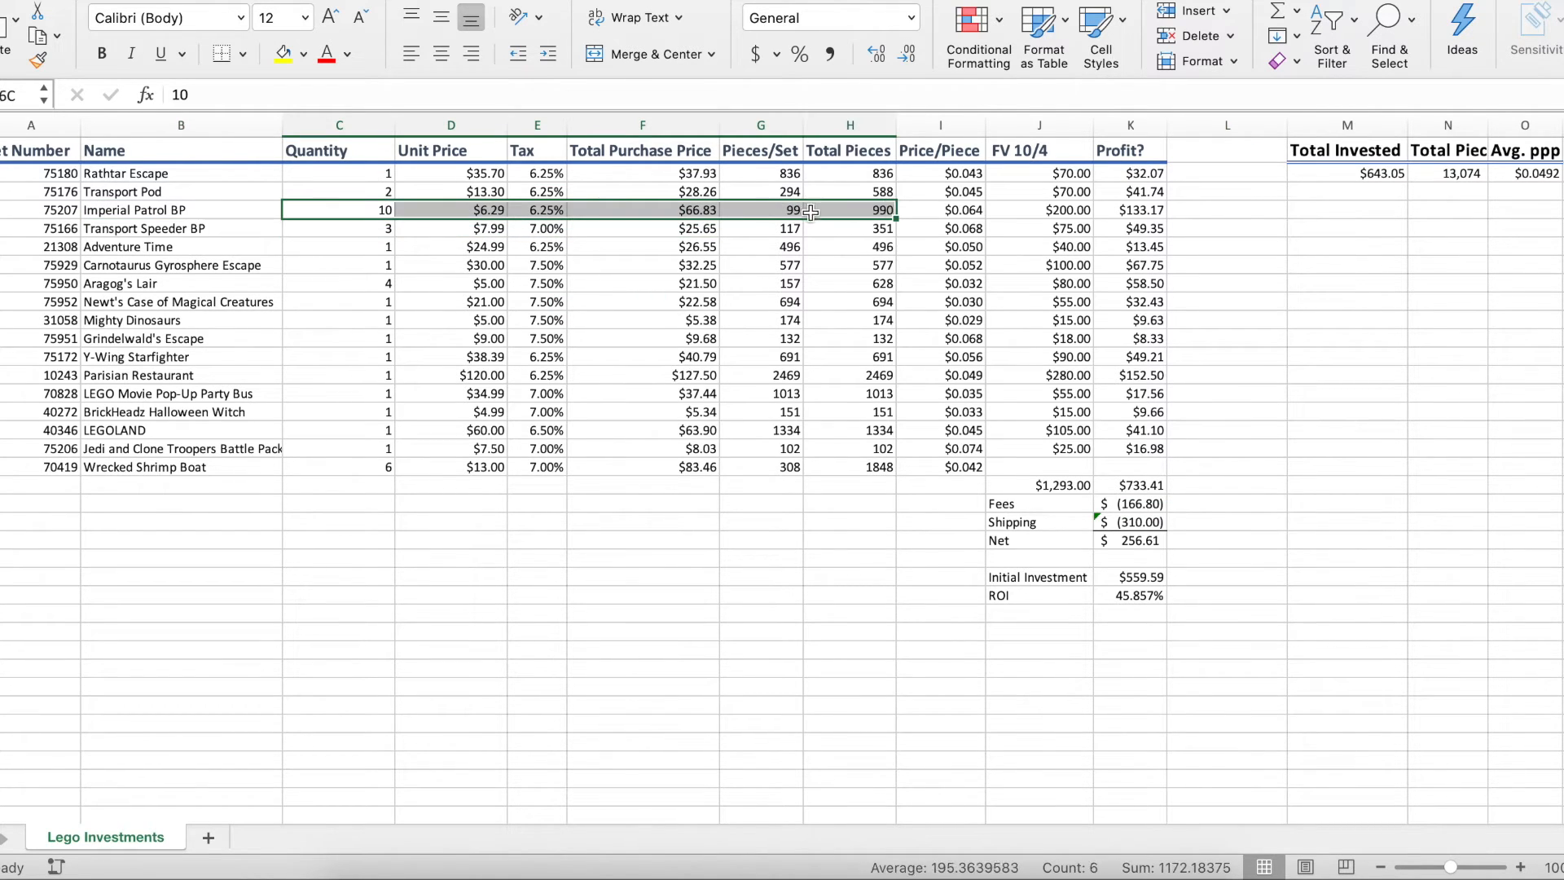
{"action": "left_click", "coordinate": [1347, 595]}
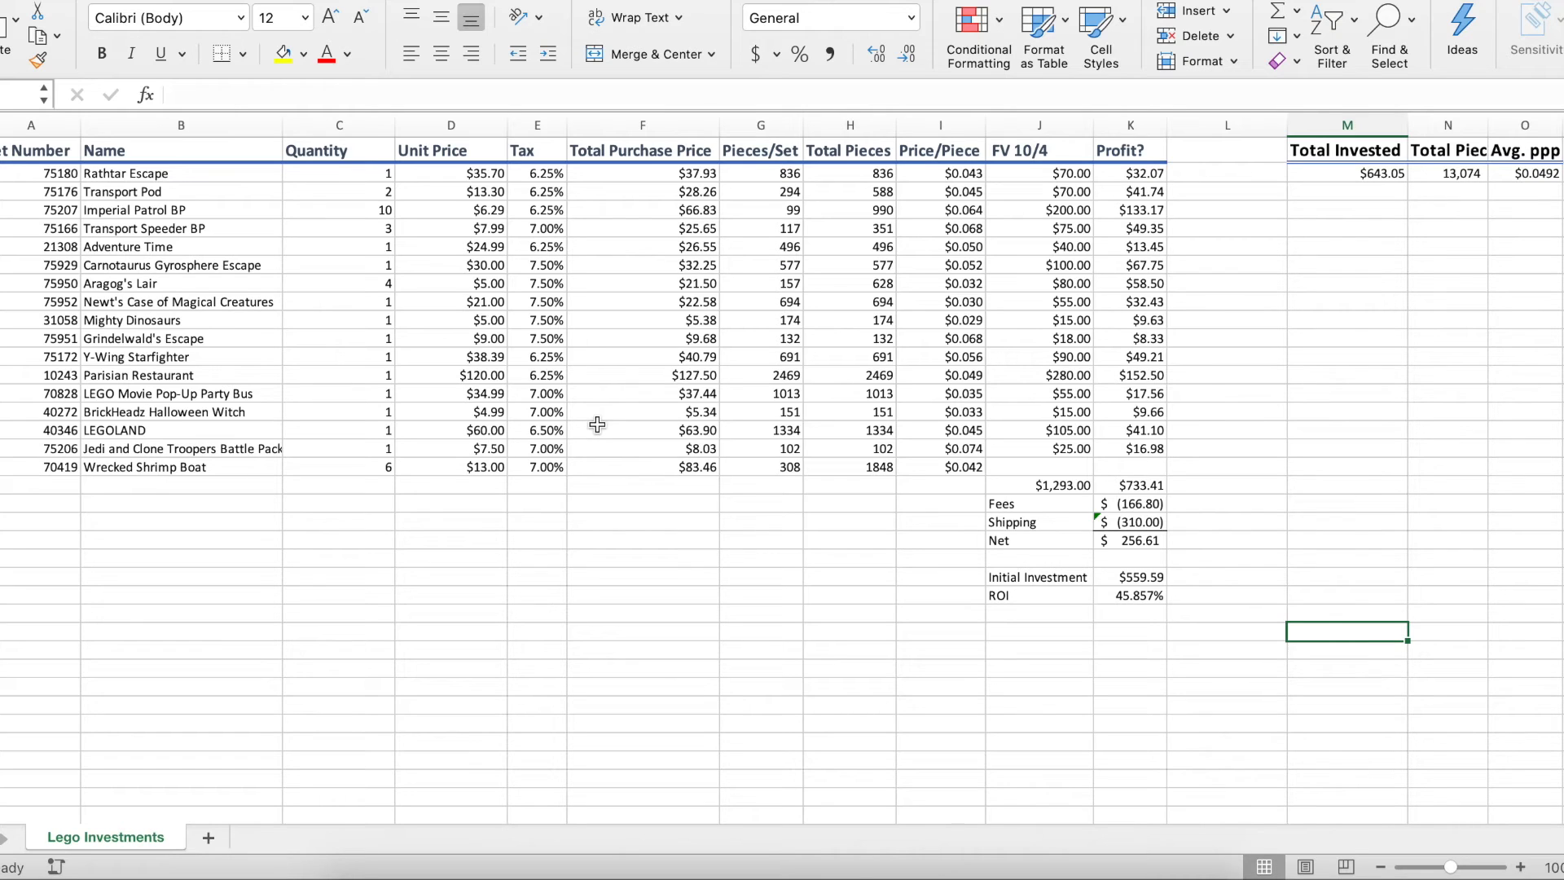
{"action": "mouse_move", "coordinate": [363, 451]}
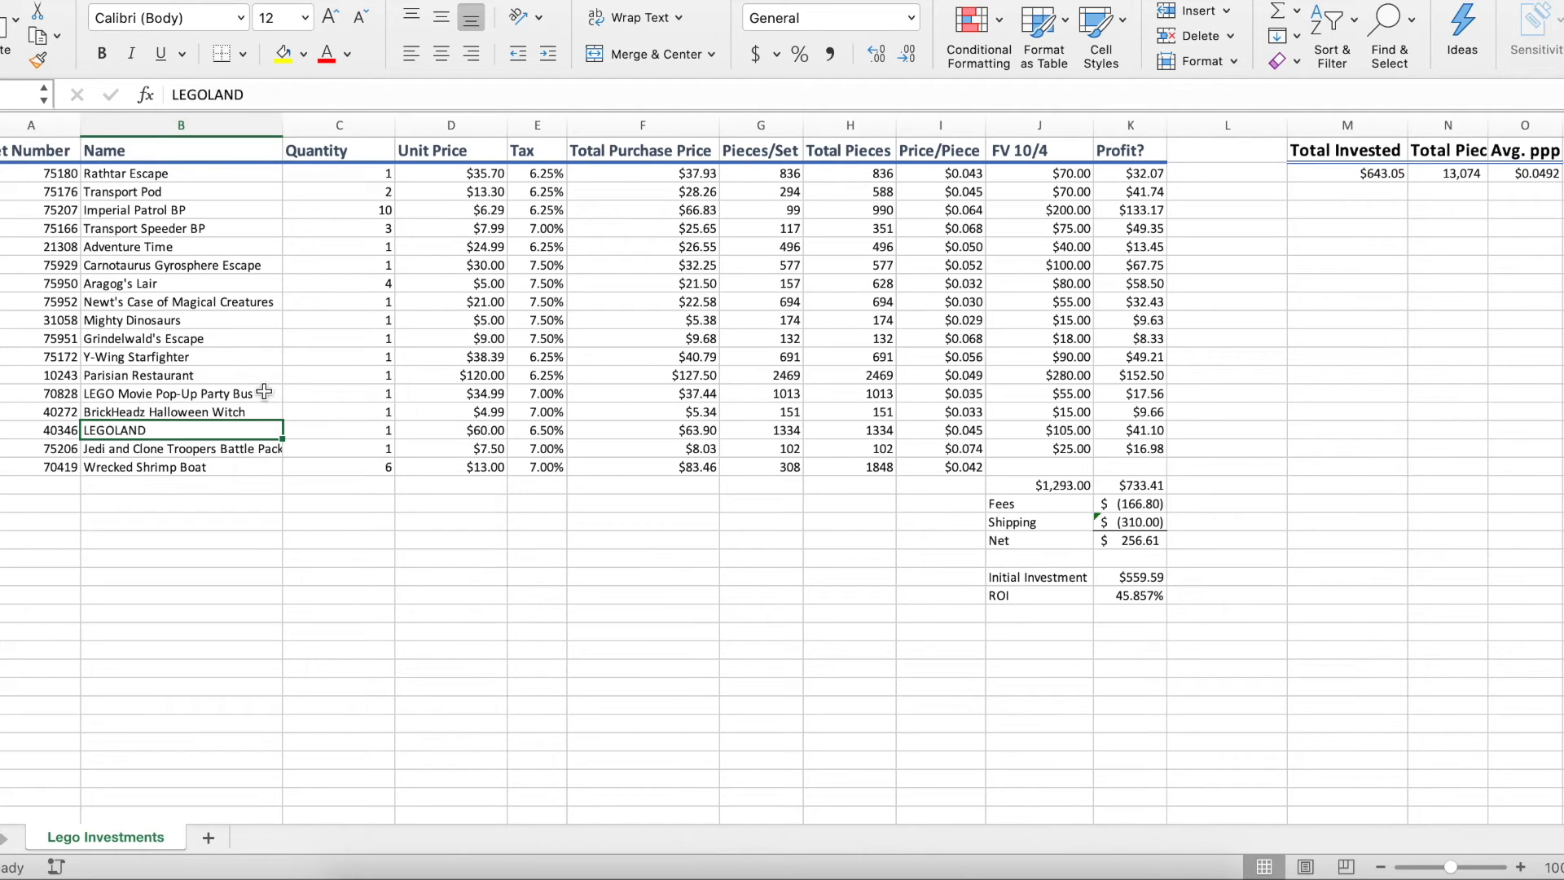
{"action": "mouse_move", "coordinate": [1016, 356]}
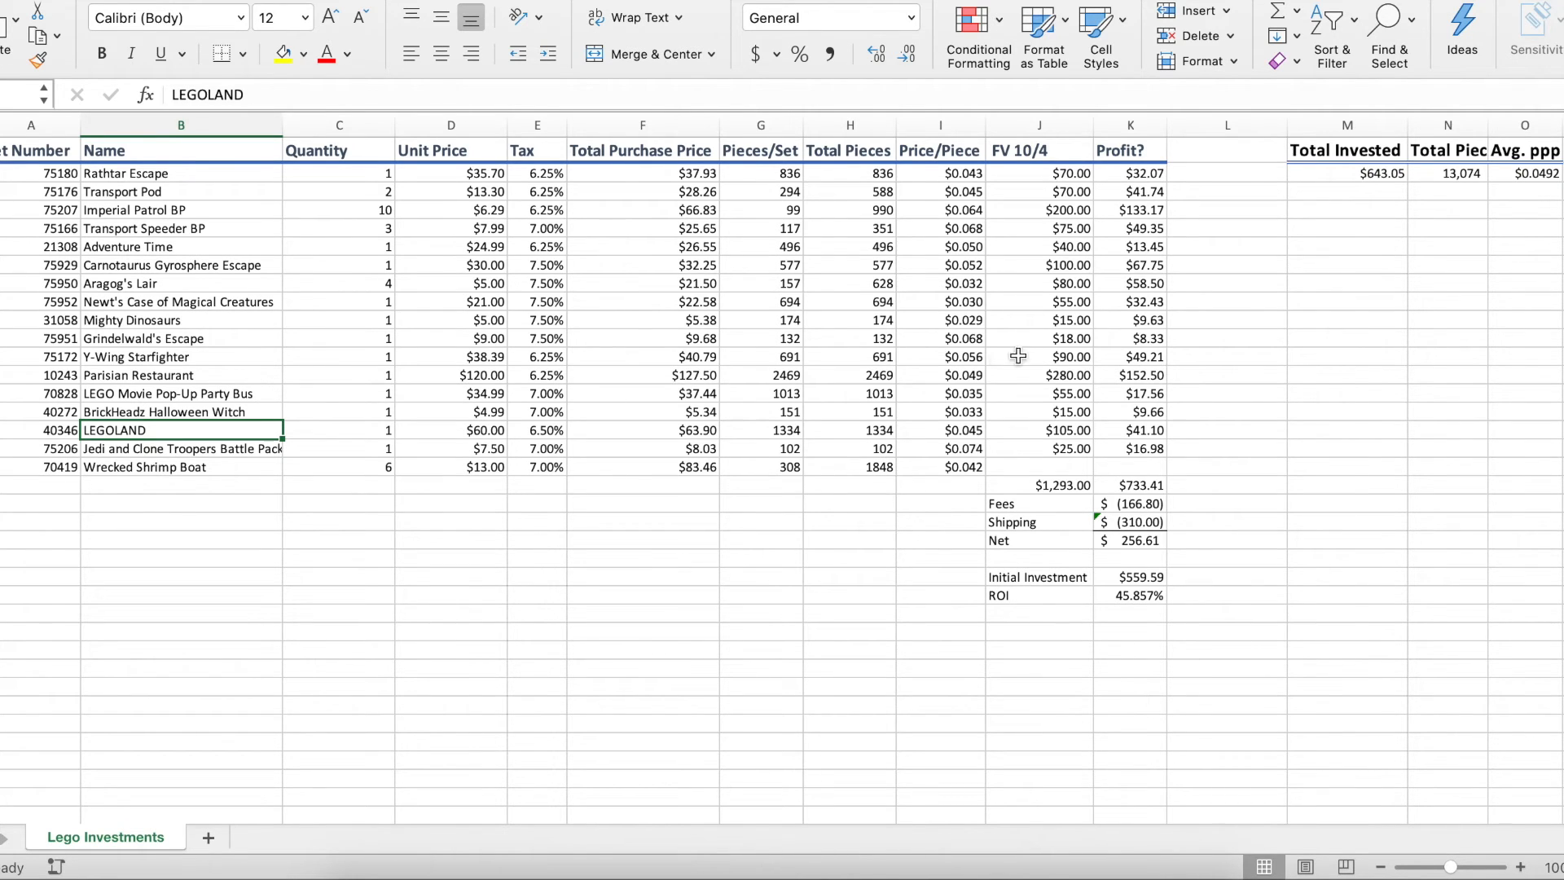
{"action": "left_click", "coordinate": [339, 374]}
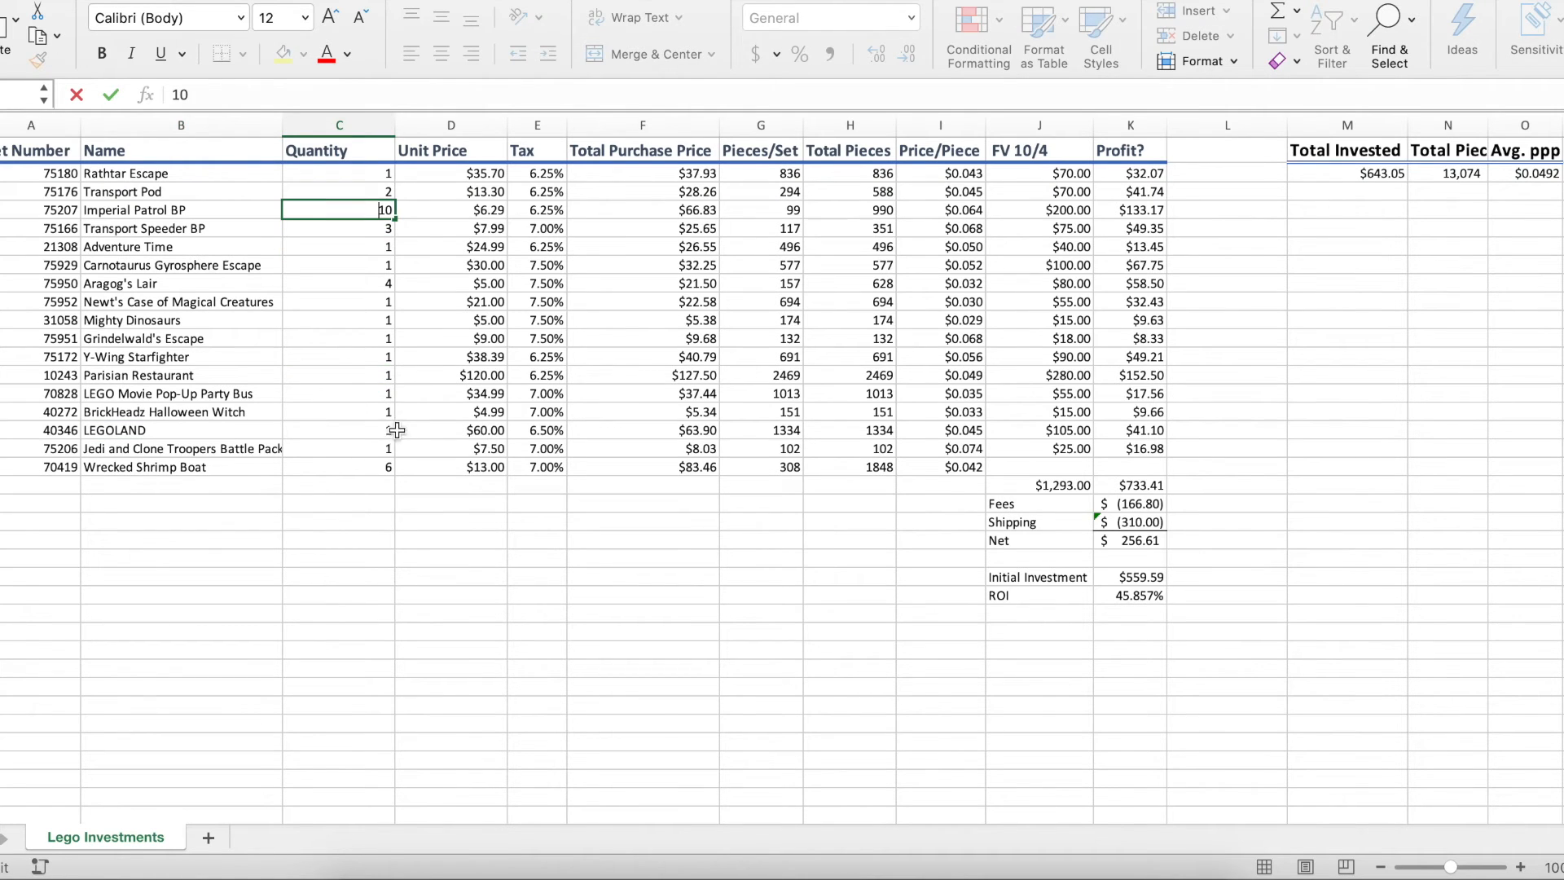
{"action": "left_click", "coordinate": [450, 594]}
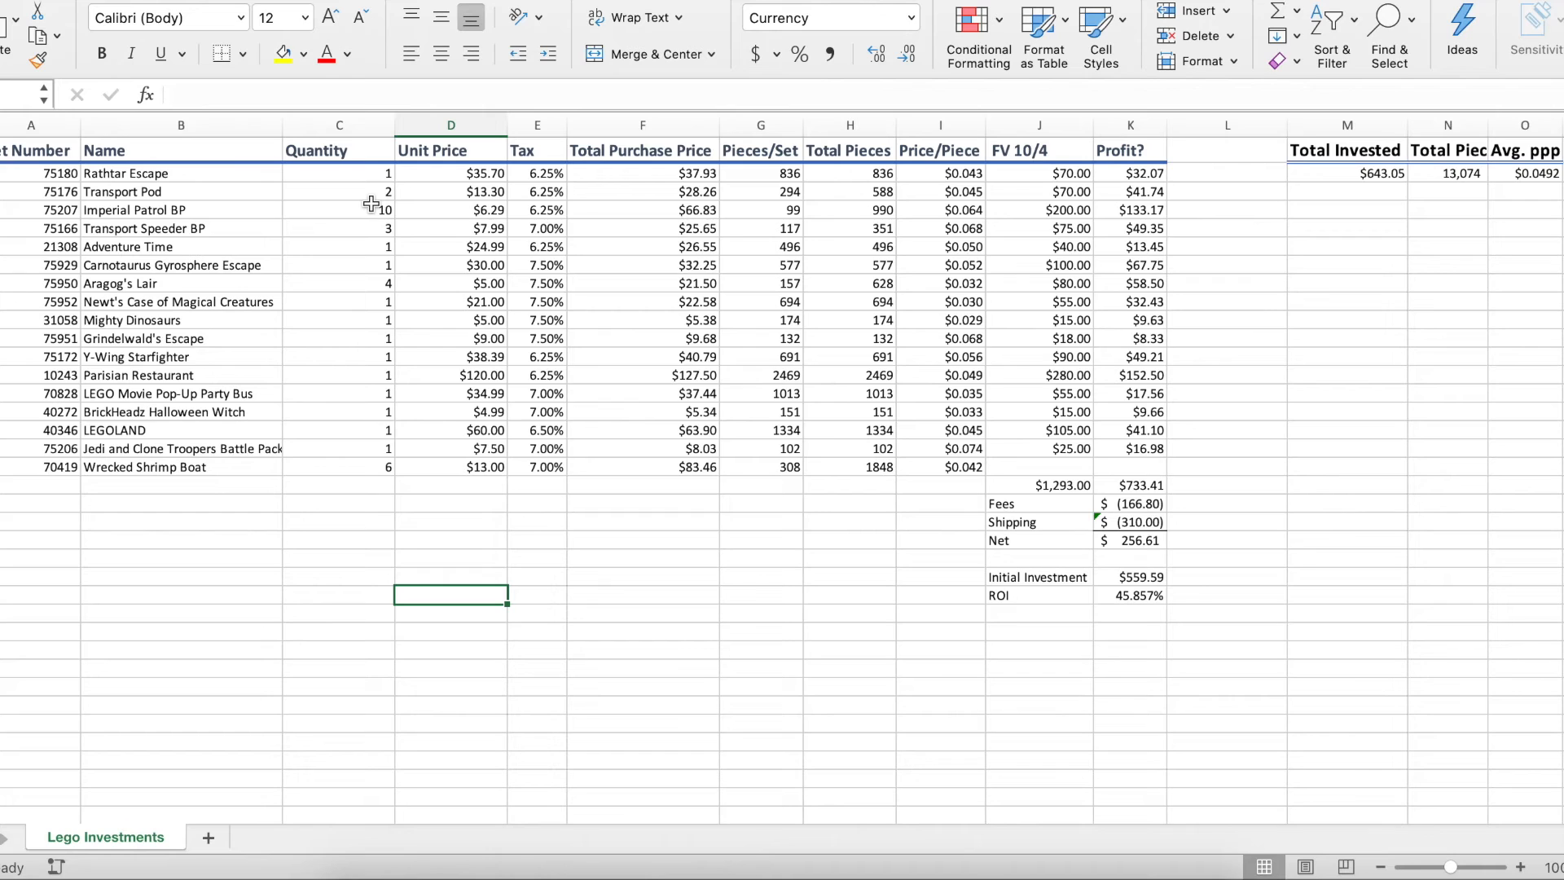
{"action": "mouse_move", "coordinate": [1139, 425]}
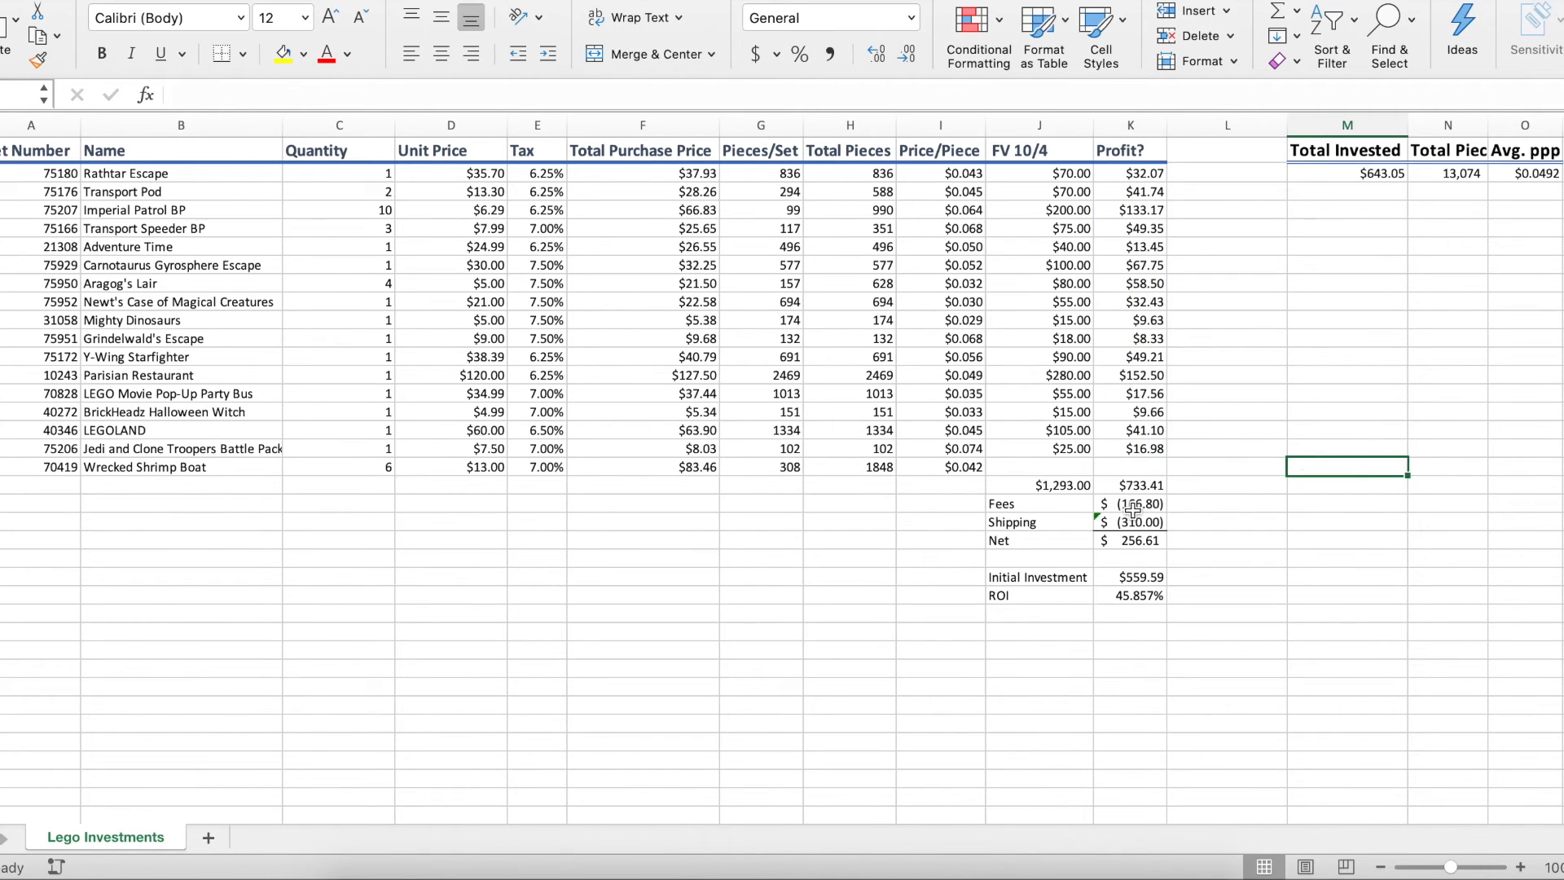
Check the Net profit cell and the formula behind the $559.59 Initial Investment total
{"action": "left_click", "coordinate": [1131, 503]}
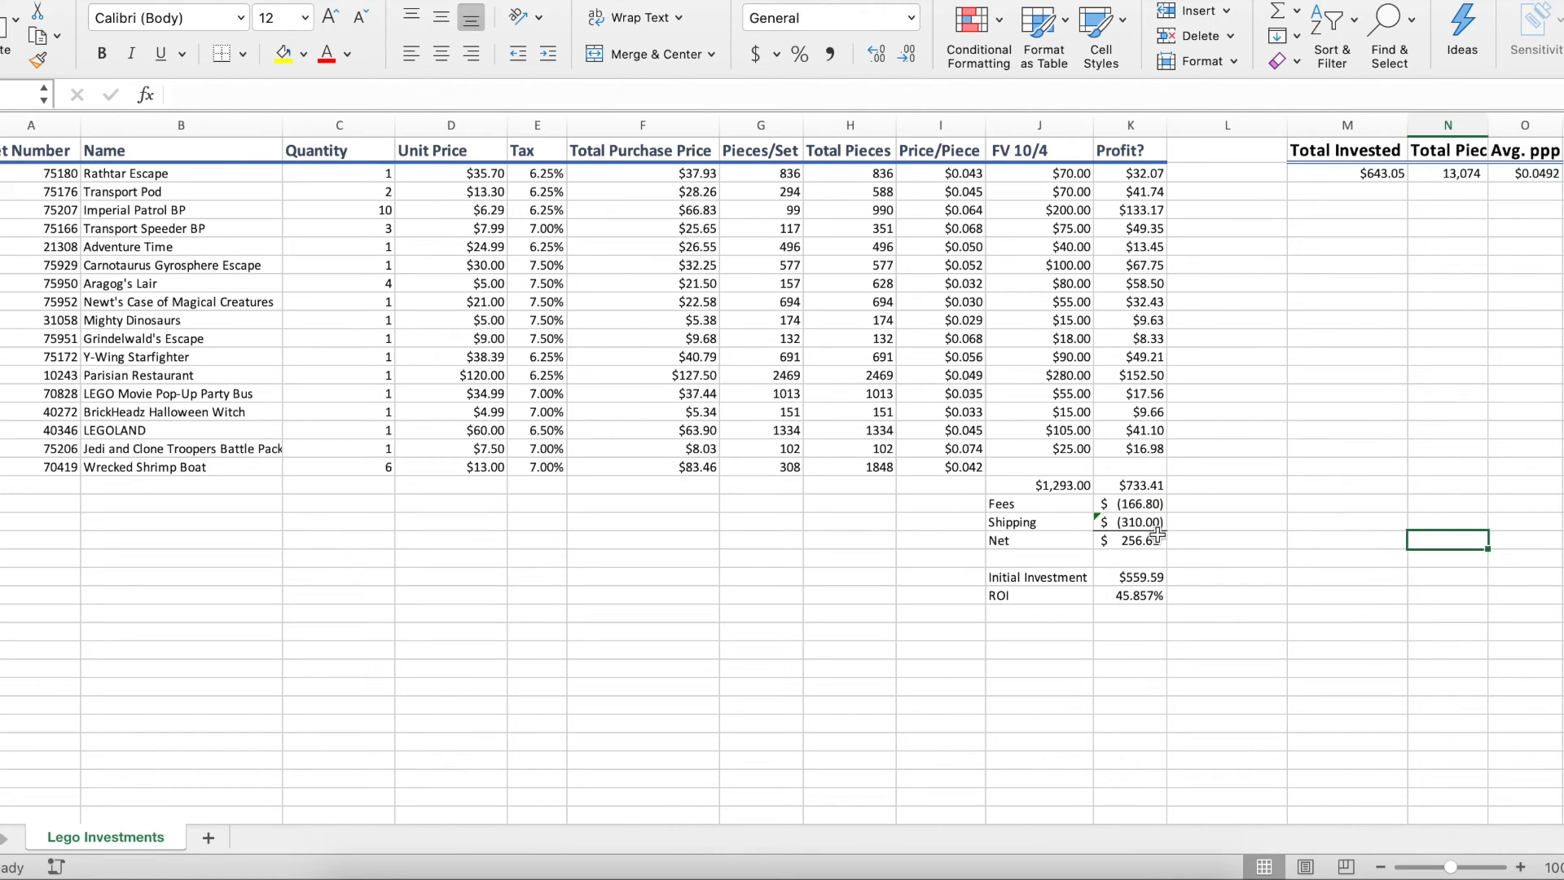
{"action": "left_click", "coordinate": [1129, 539]}
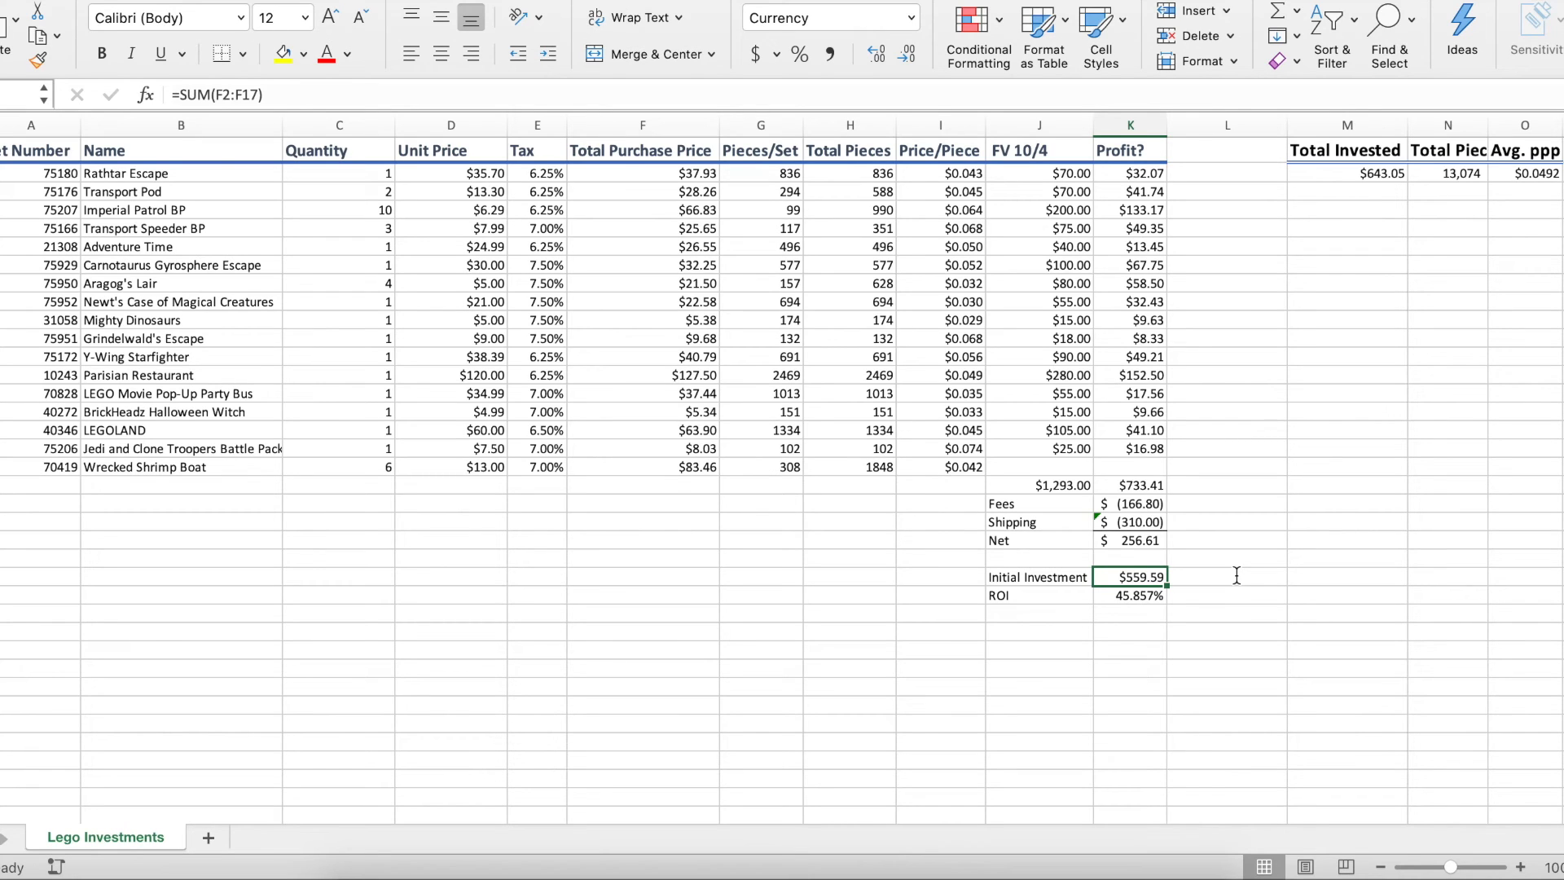
{"action": "mouse_move", "coordinate": [1143, 540]}
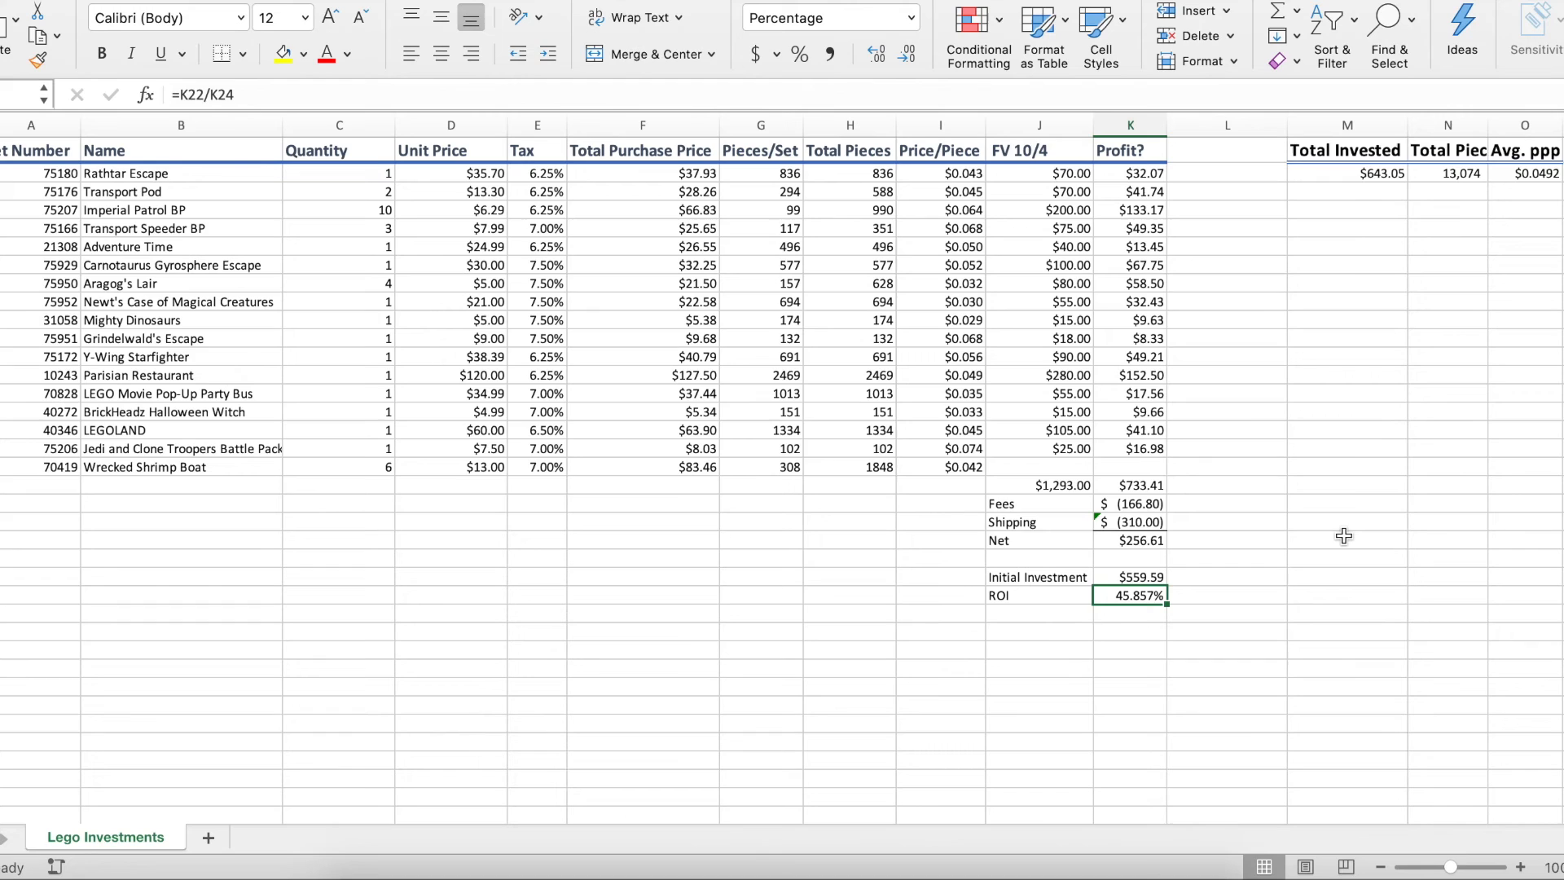
{"action": "mouse_move", "coordinate": [1335, 536]}
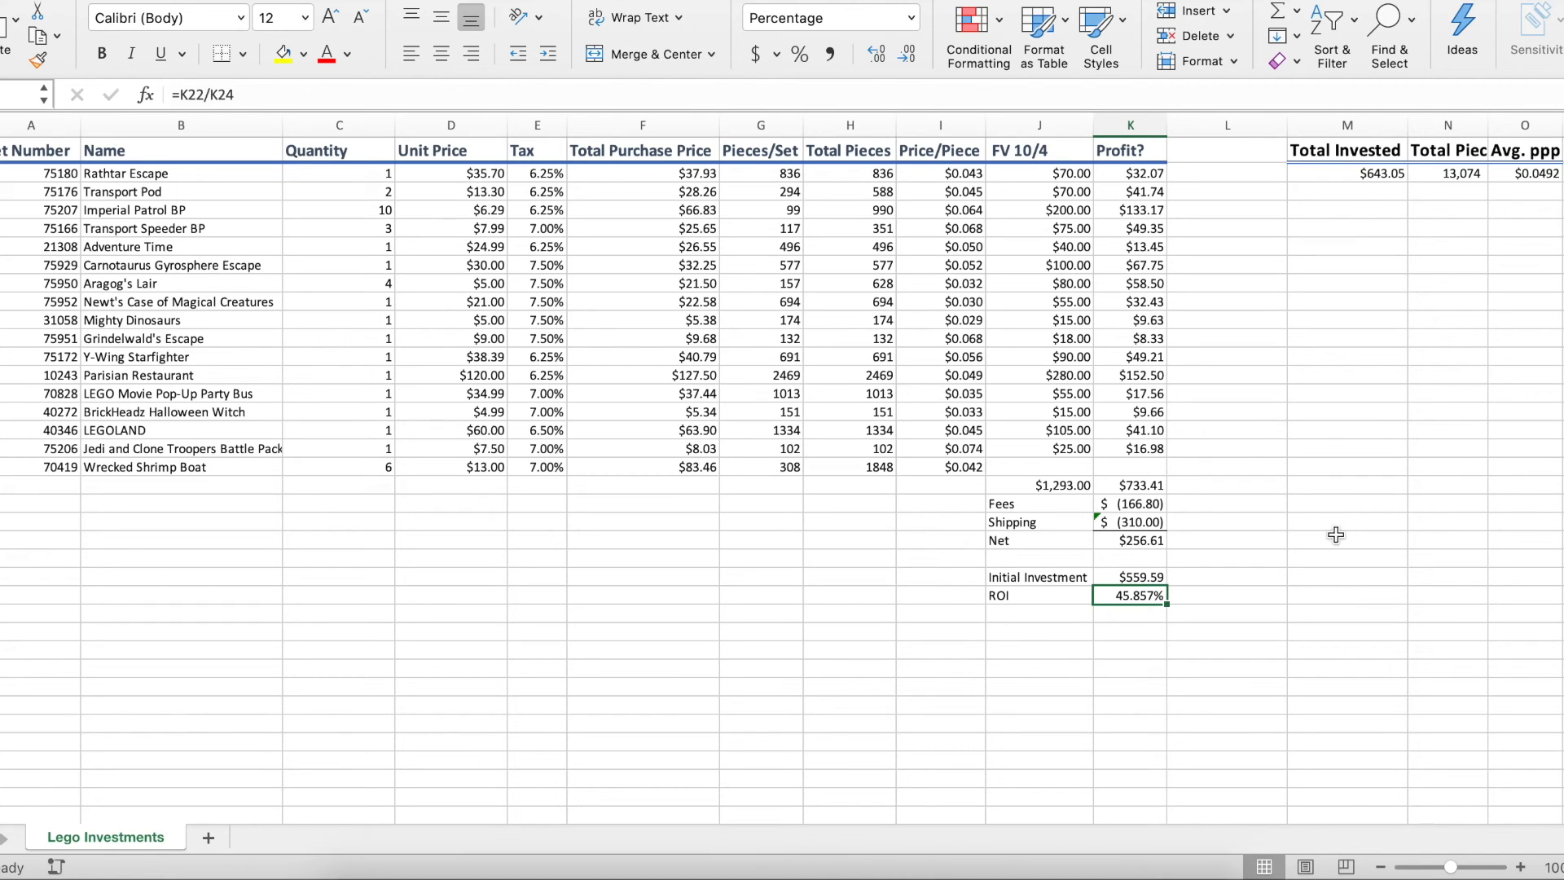
{"action": "double_click", "coordinate": [1128, 485]}
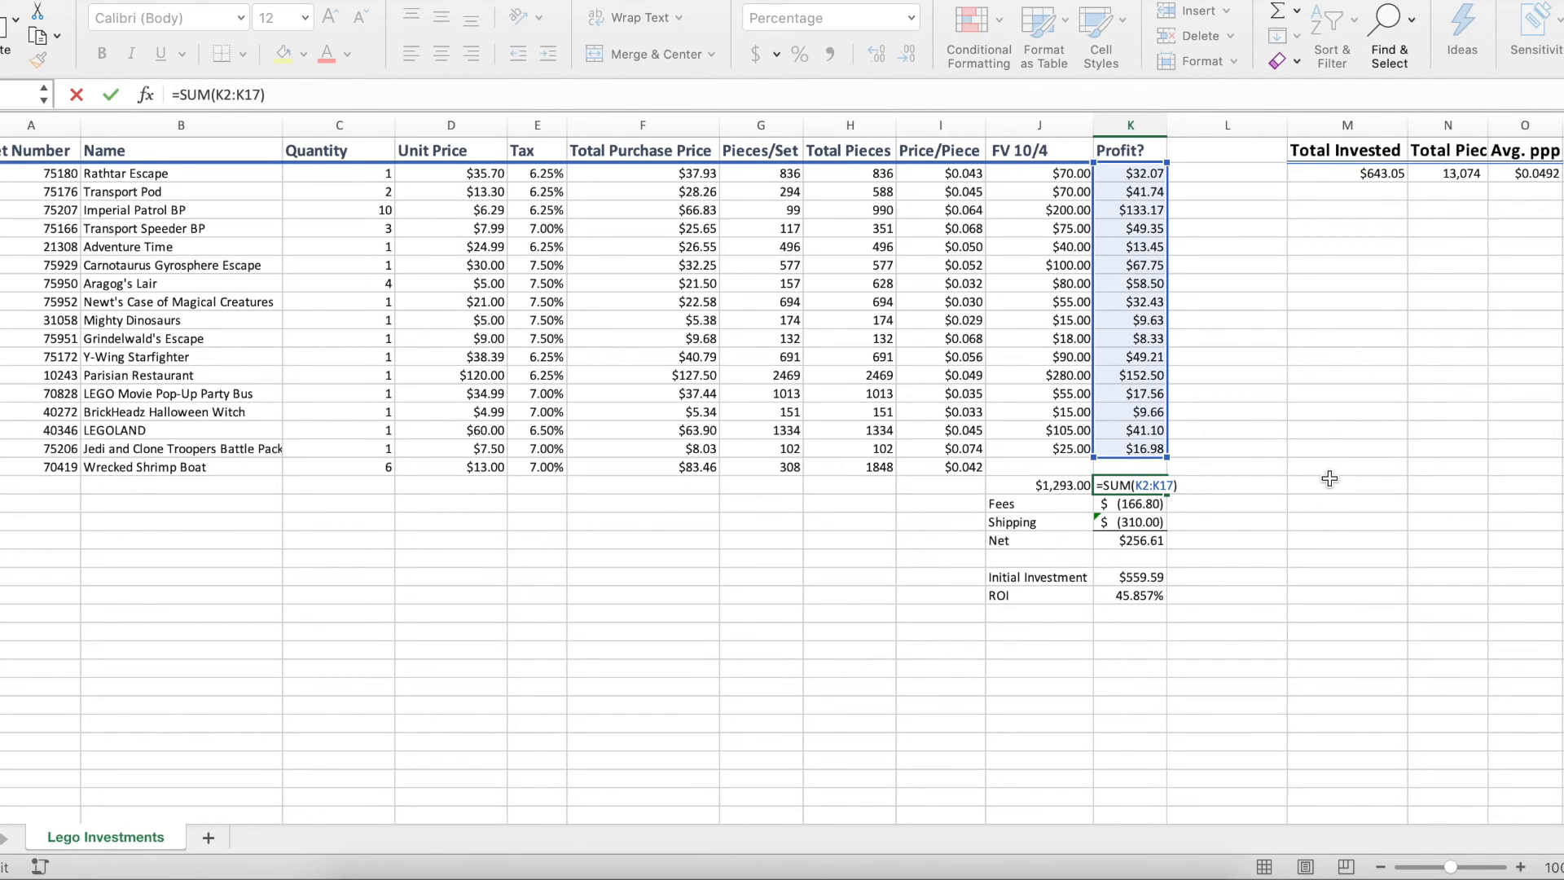
{"action": "key", "text": "Enter"}
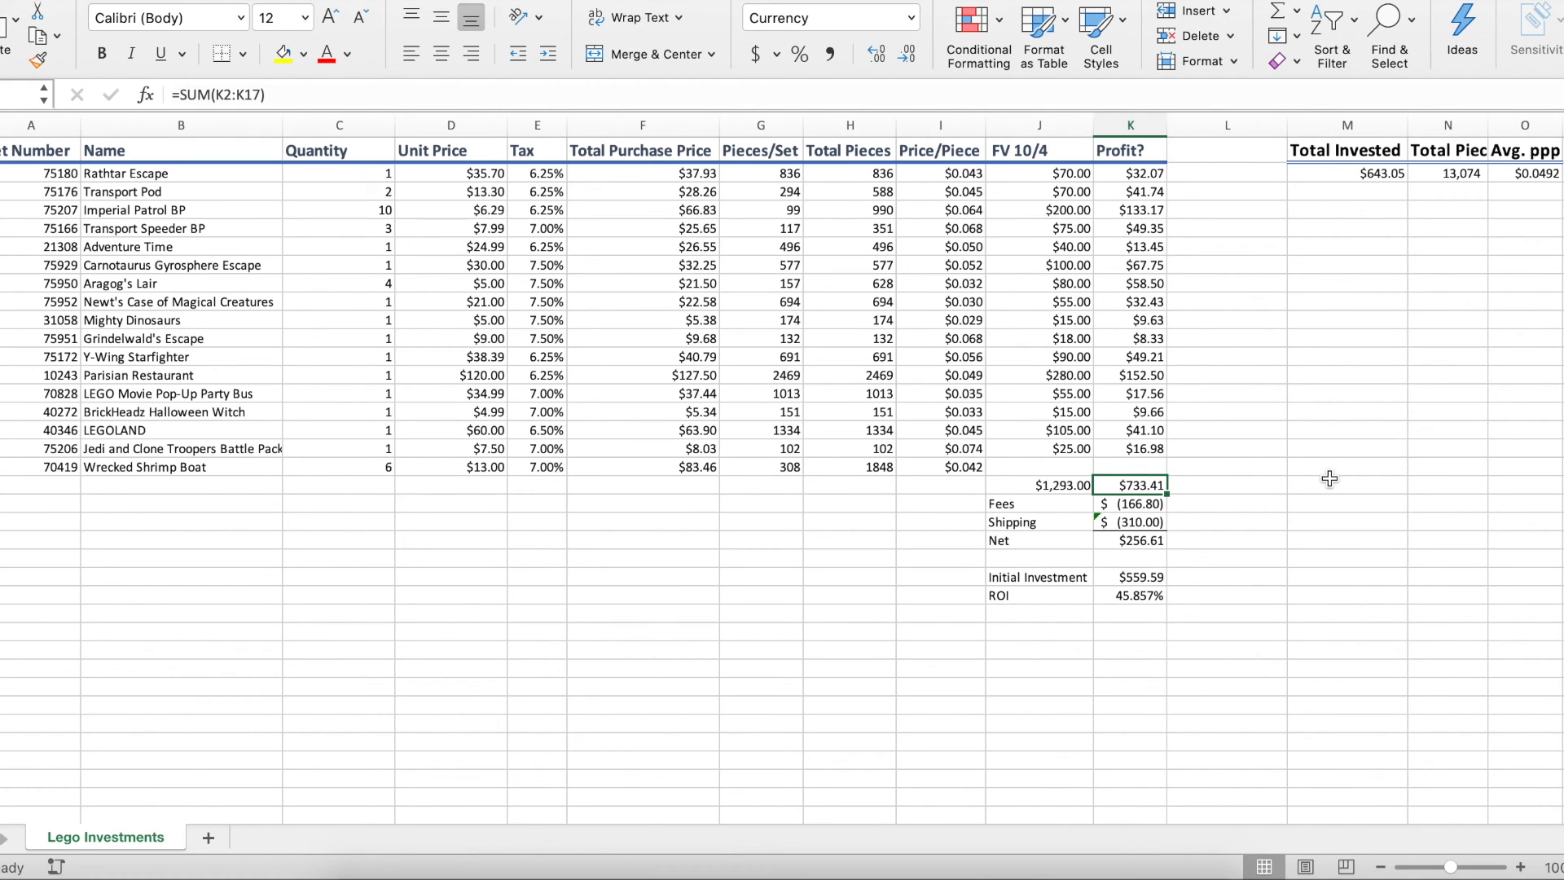
{"action": "mouse_move", "coordinate": [384, 388]}
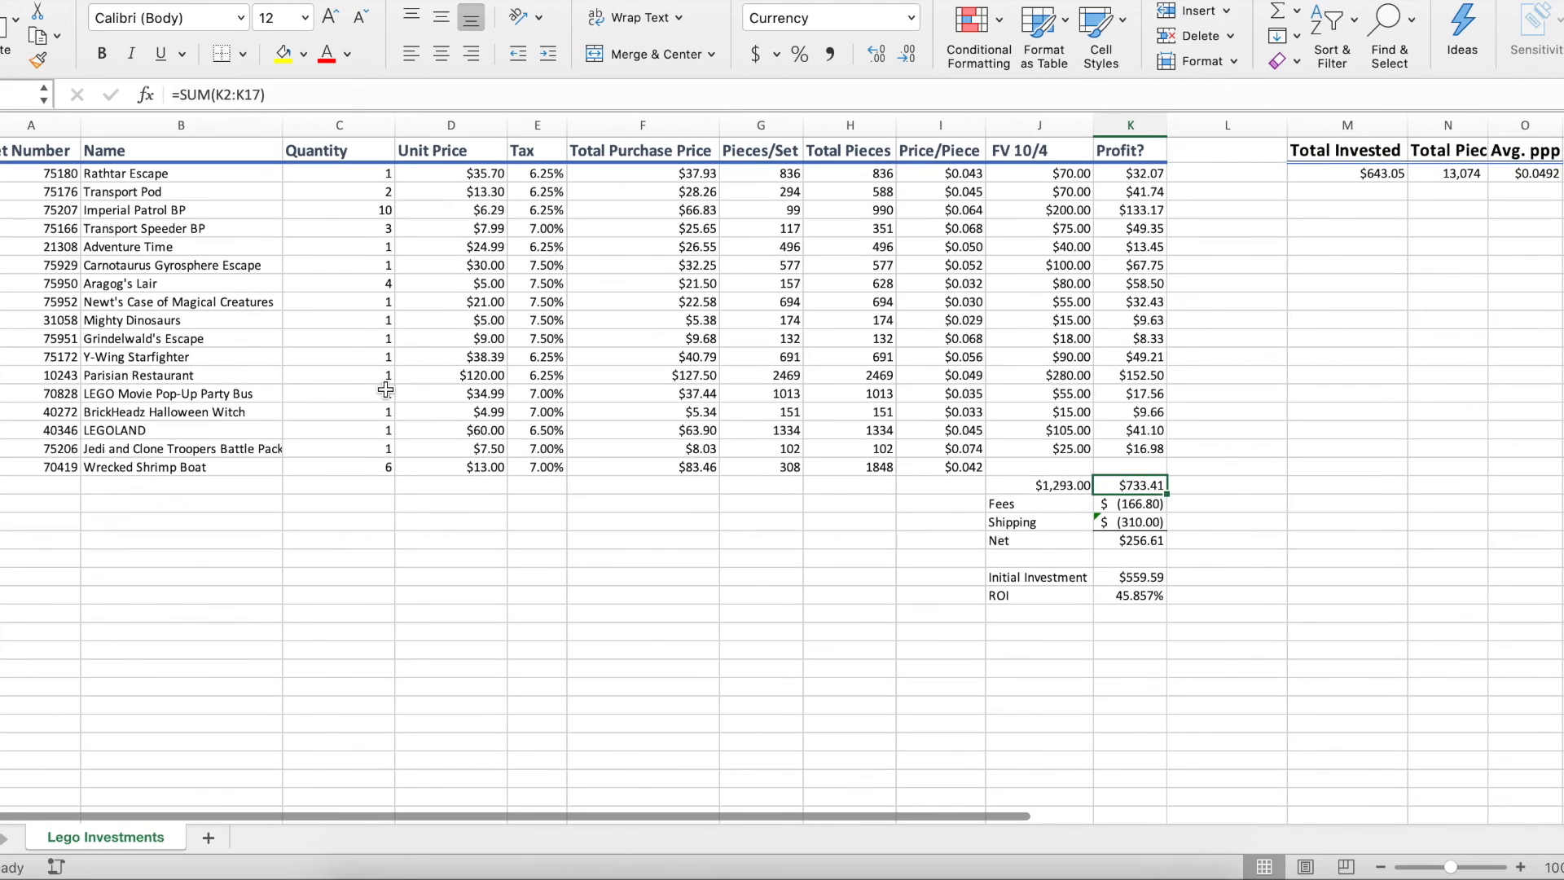
{"action": "mouse_move", "coordinate": [1059, 167]}
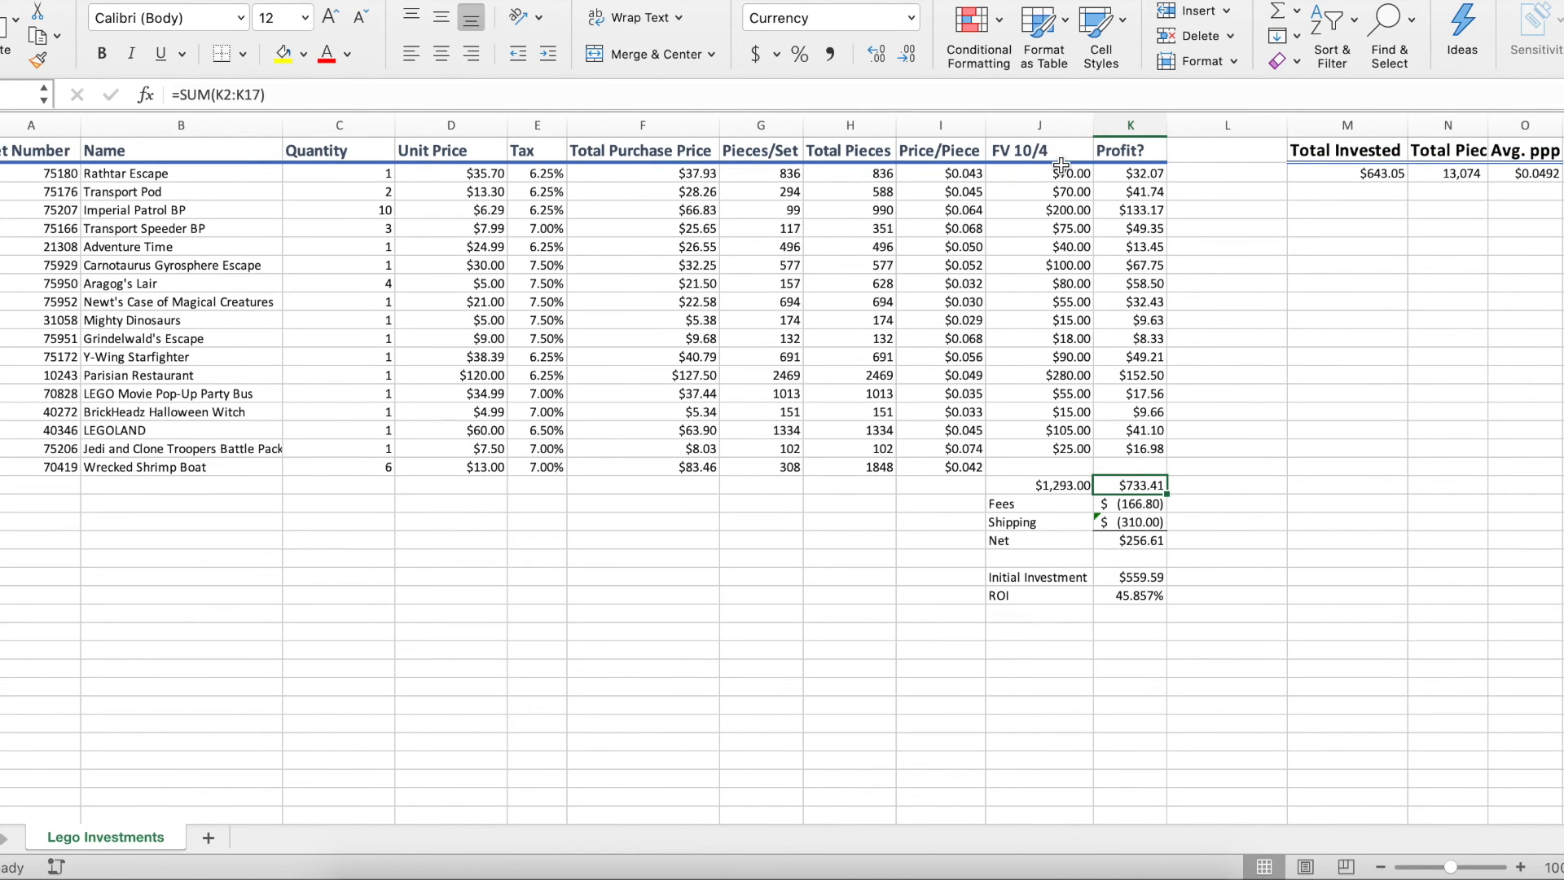
{"action": "left_click_drag", "start_coordinate": [1040, 172], "coordinate": [1039, 448]}
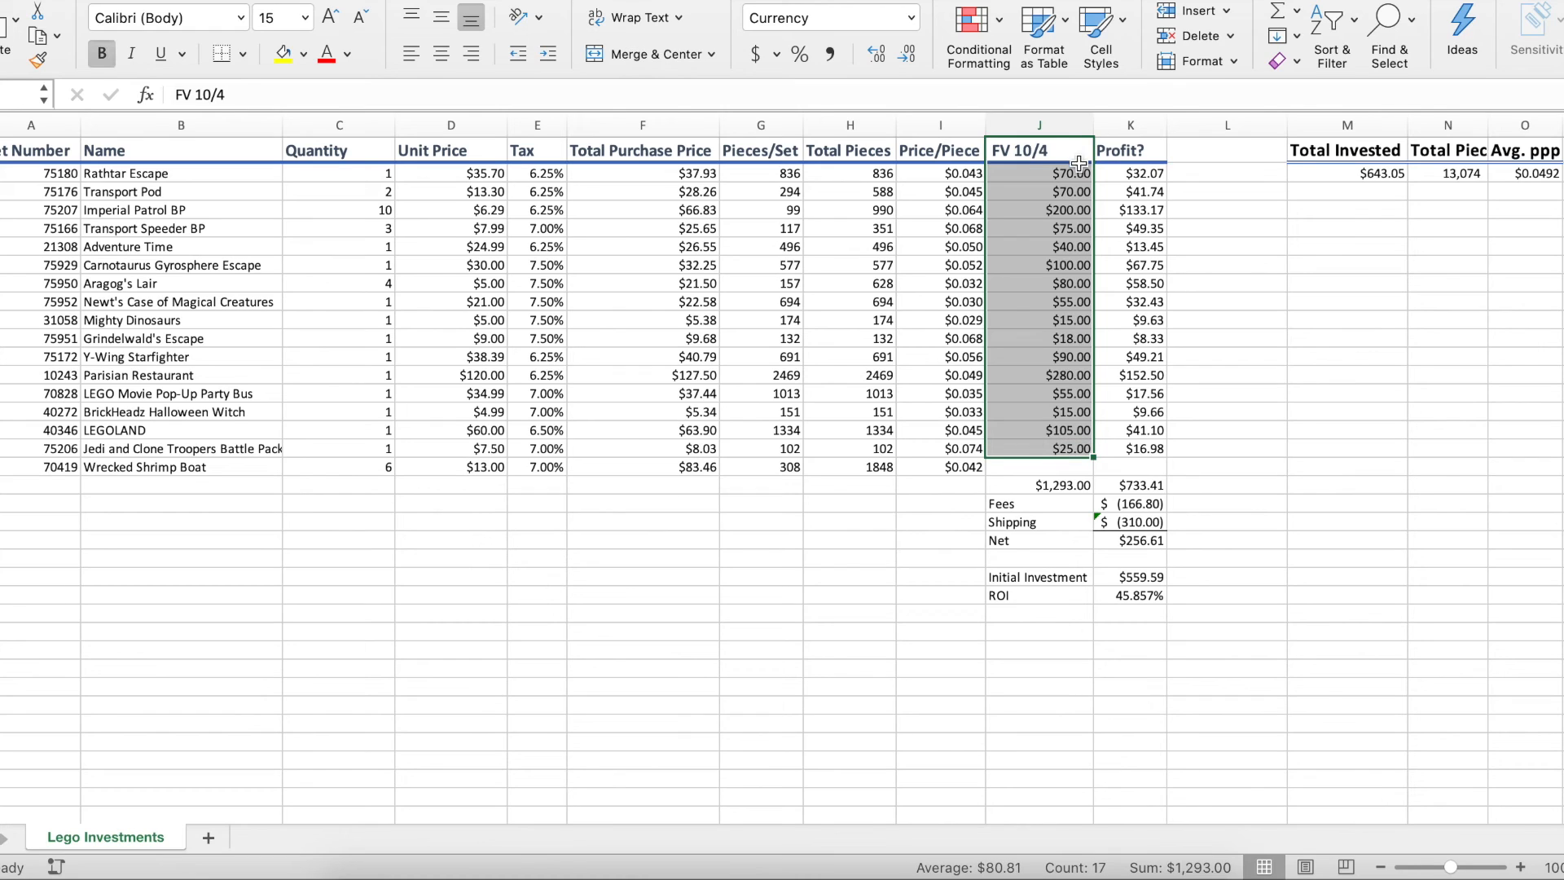
{"action": "left_click", "coordinate": [1050, 173]}
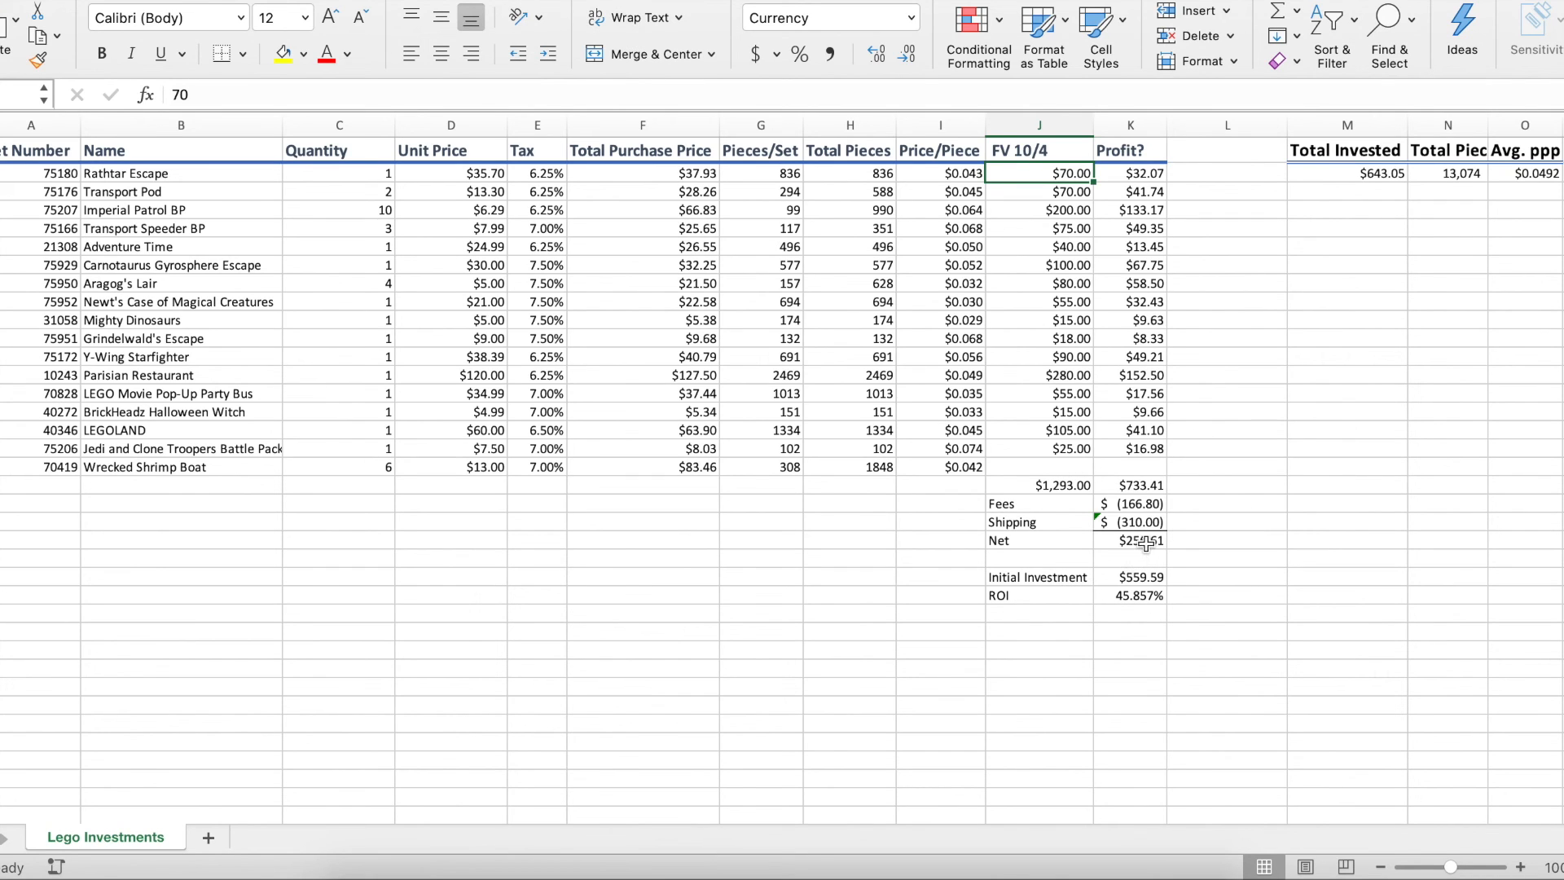
{"action": "left_click", "coordinate": [1130, 594]}
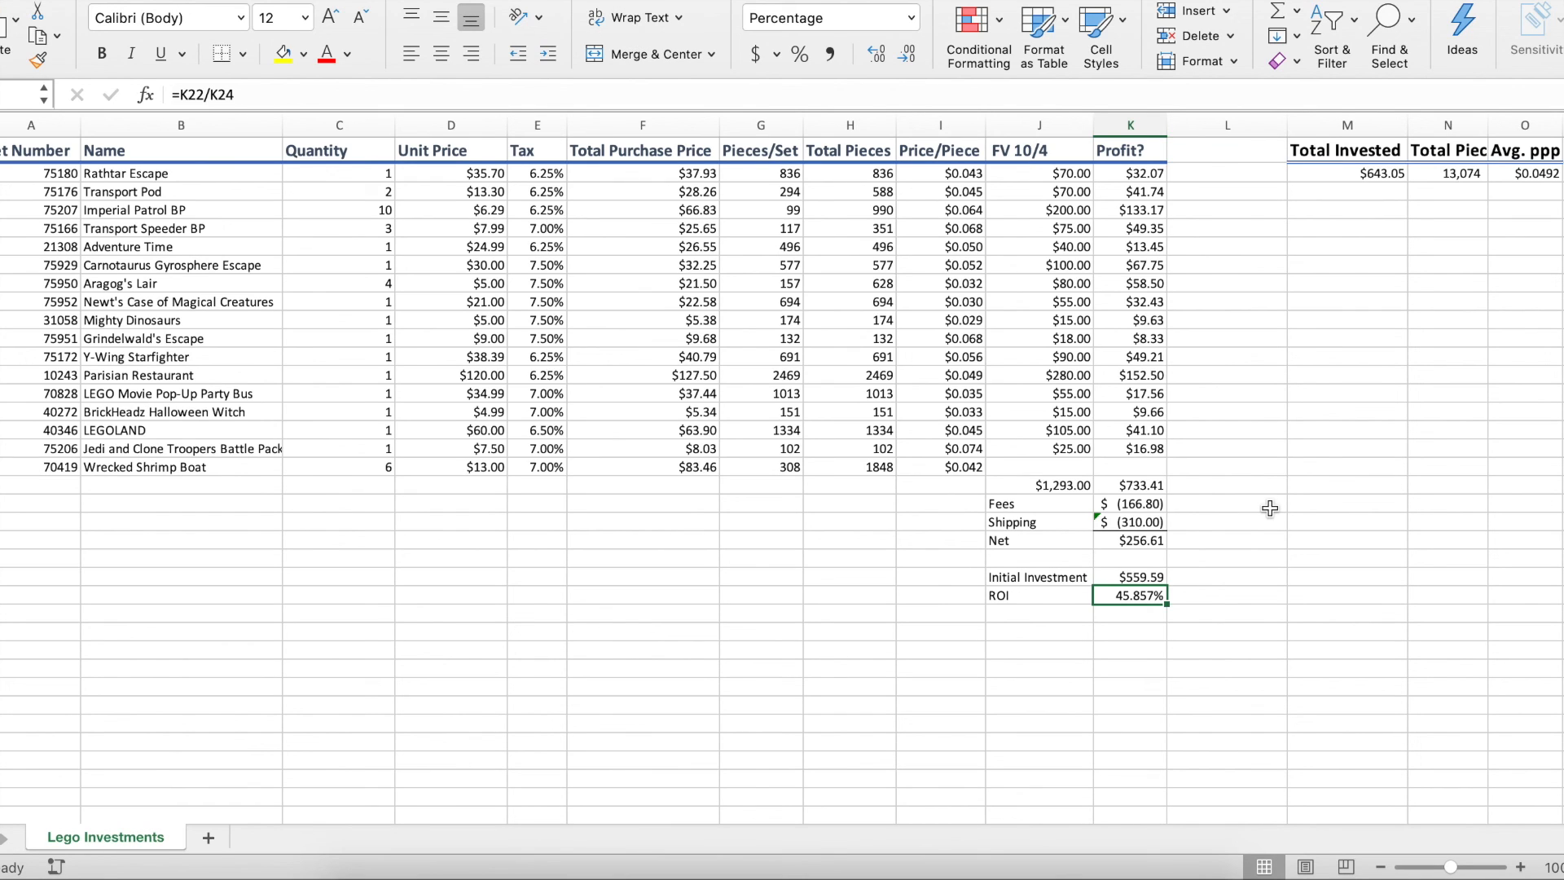
{"action": "mouse_move", "coordinate": [819, 357]}
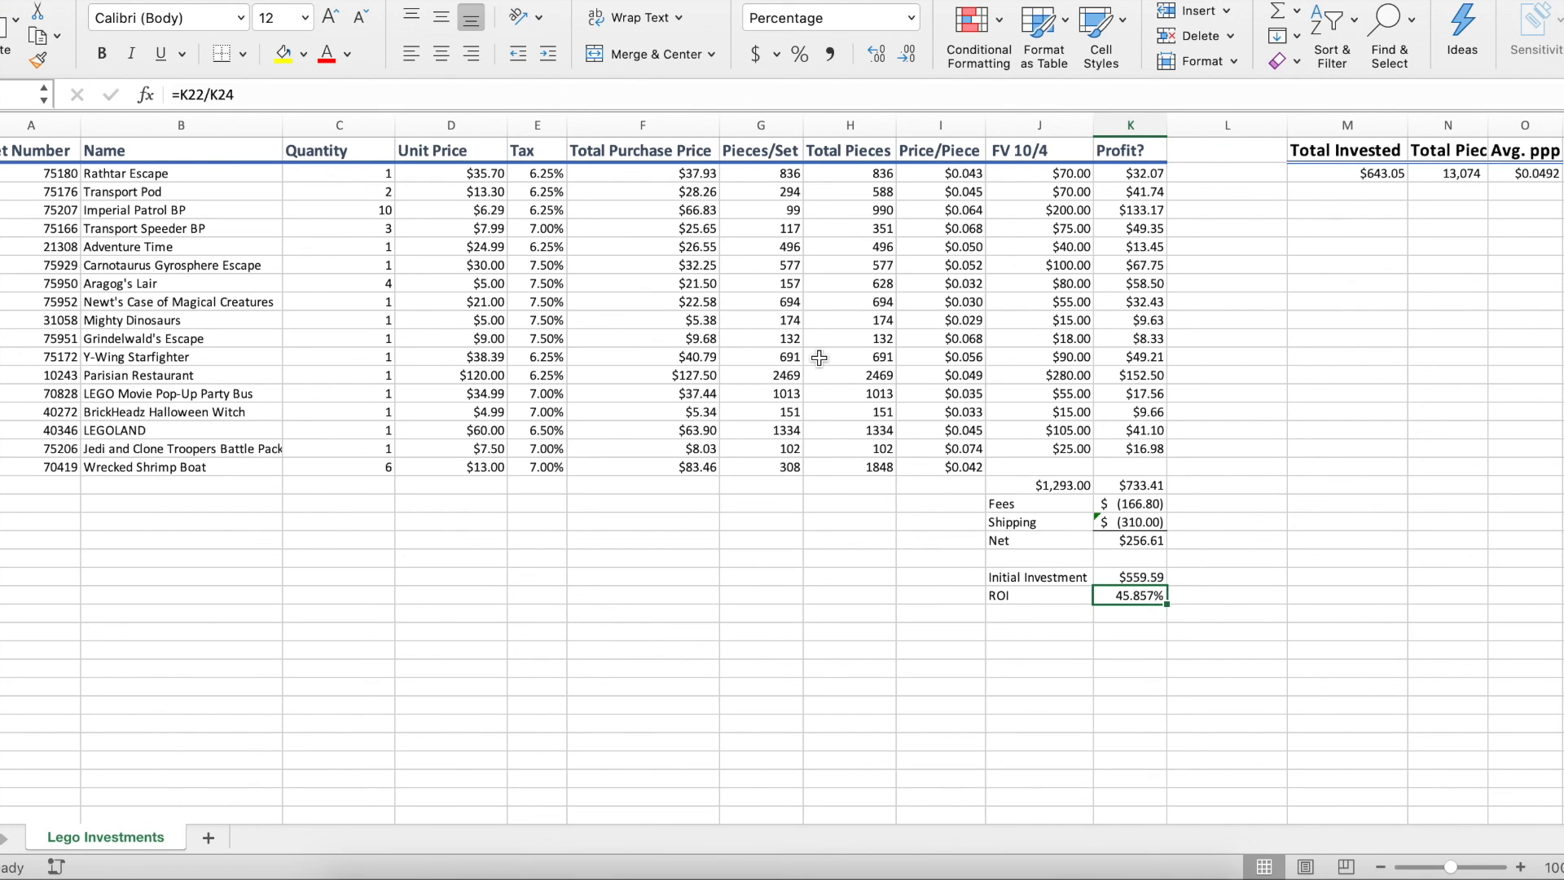
{"action": "mouse_move", "coordinate": [900, 539]}
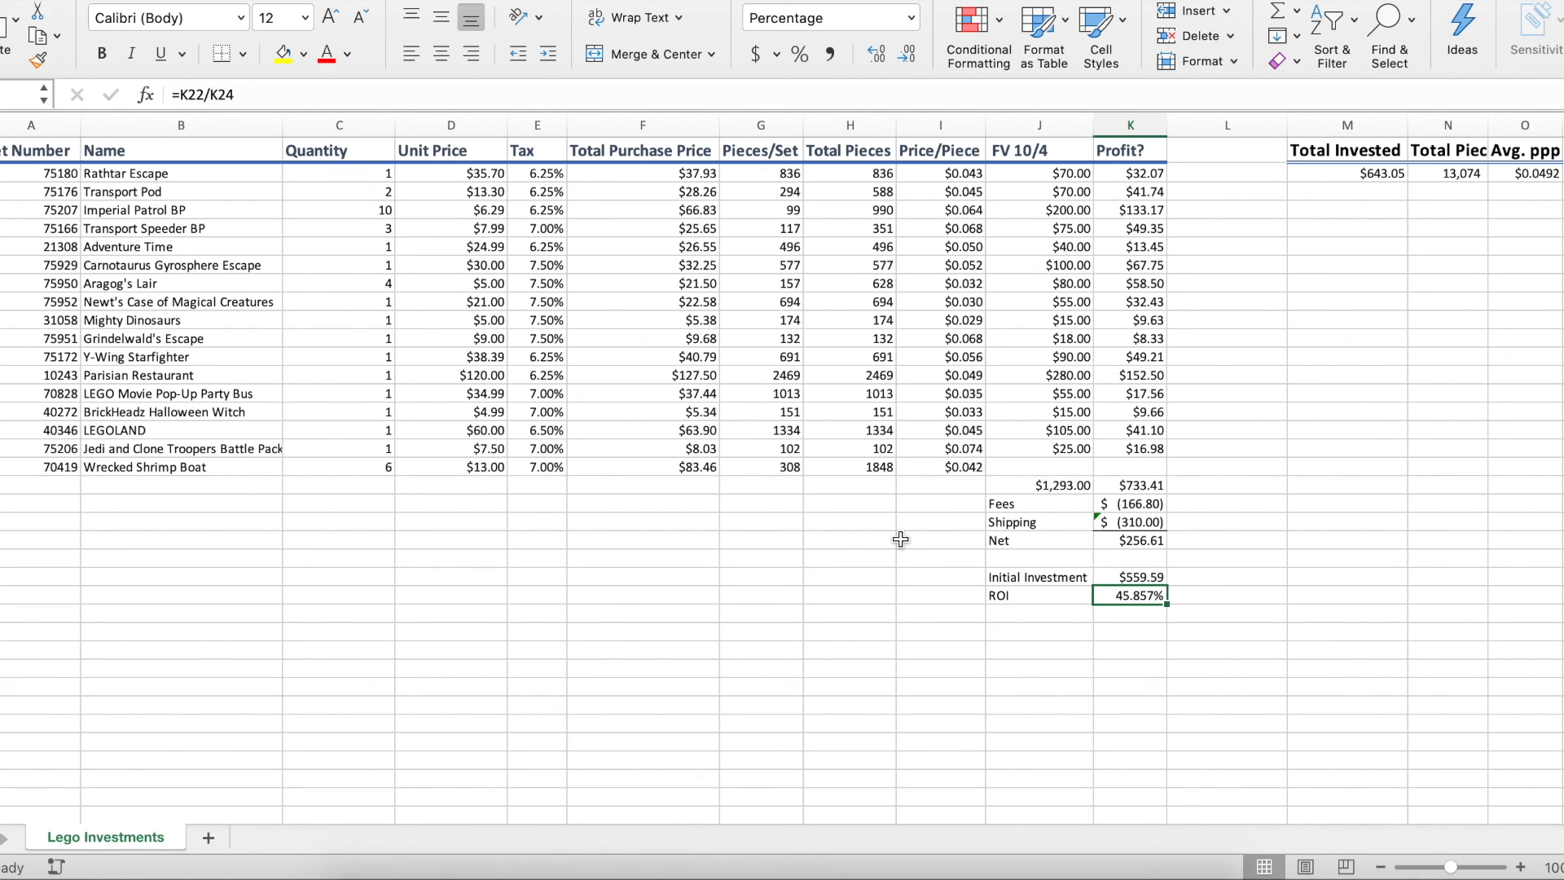
{"action": "mouse_move", "coordinate": [1271, 535]}
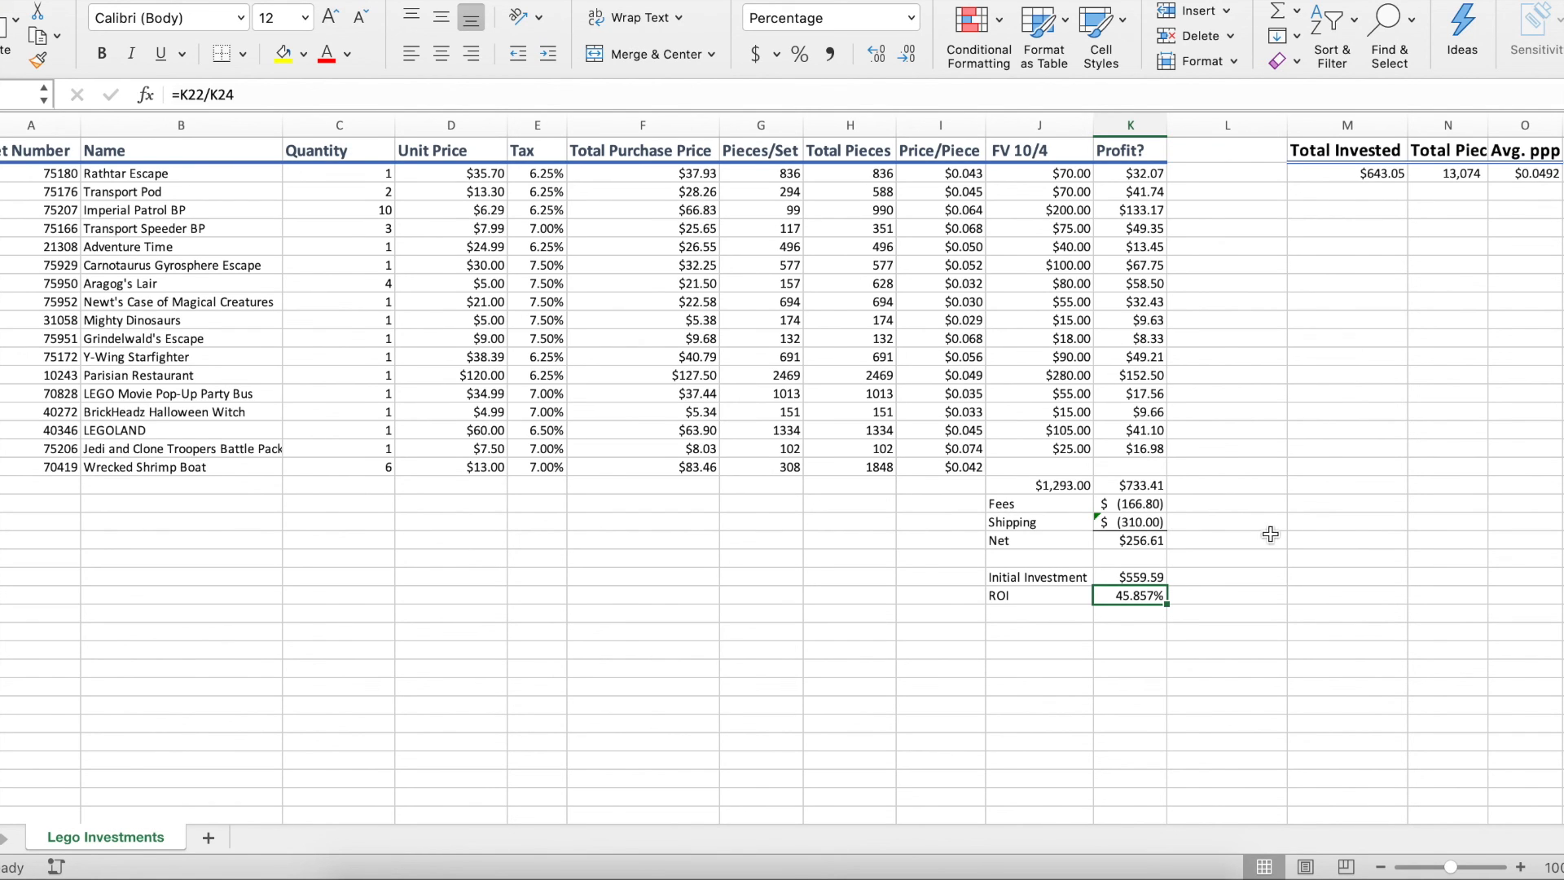
{"action": "left_click_drag", "start_coordinate": [1130, 502], "coordinate": [1130, 540]}
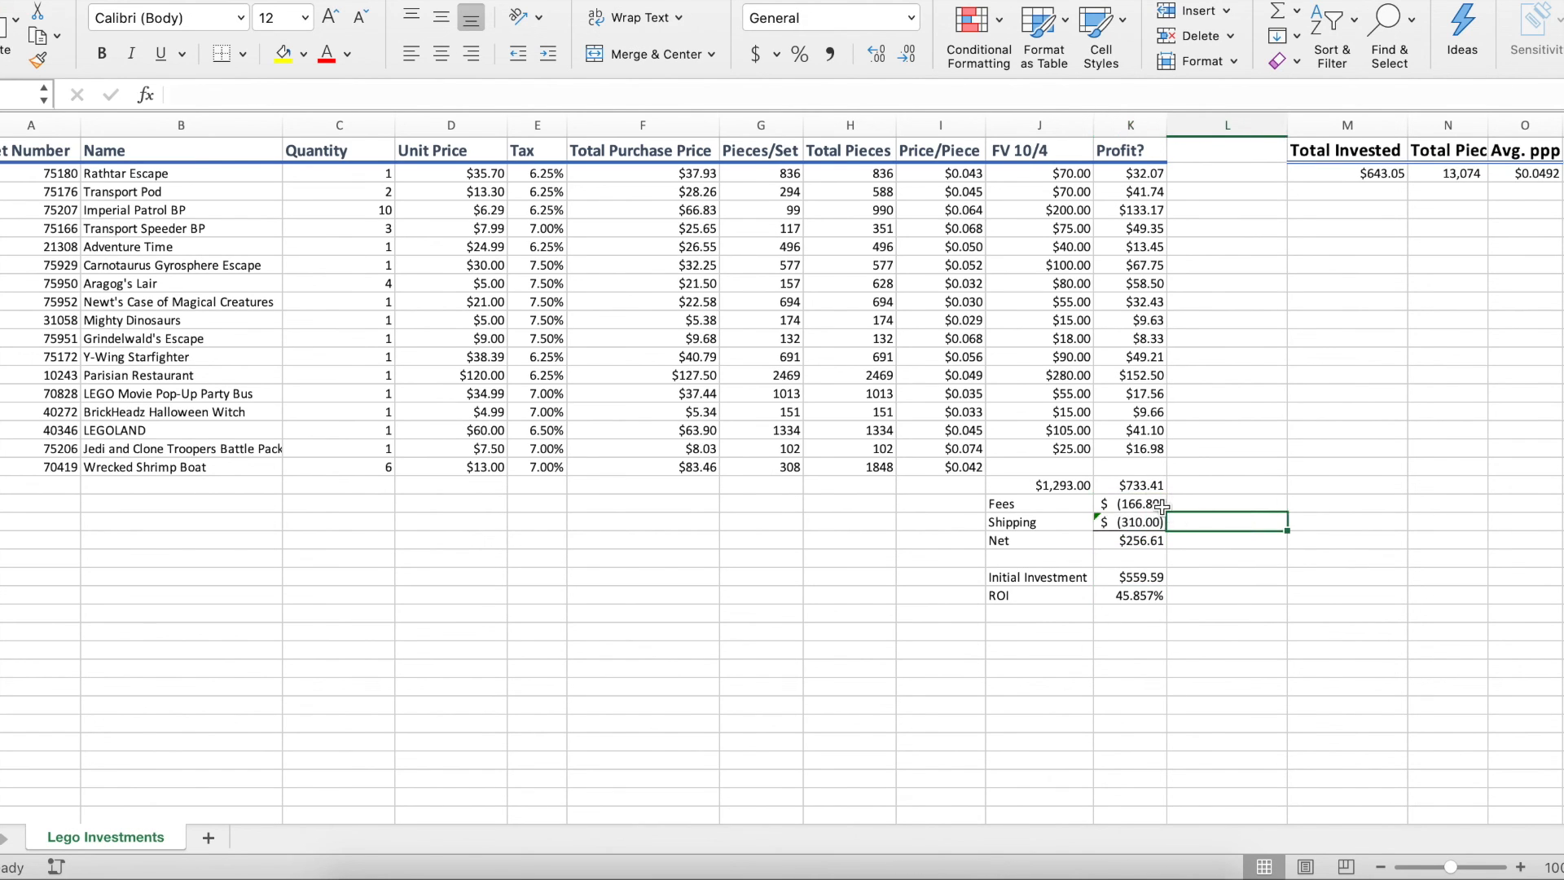
{"action": "left_click", "coordinate": [1227, 540]}
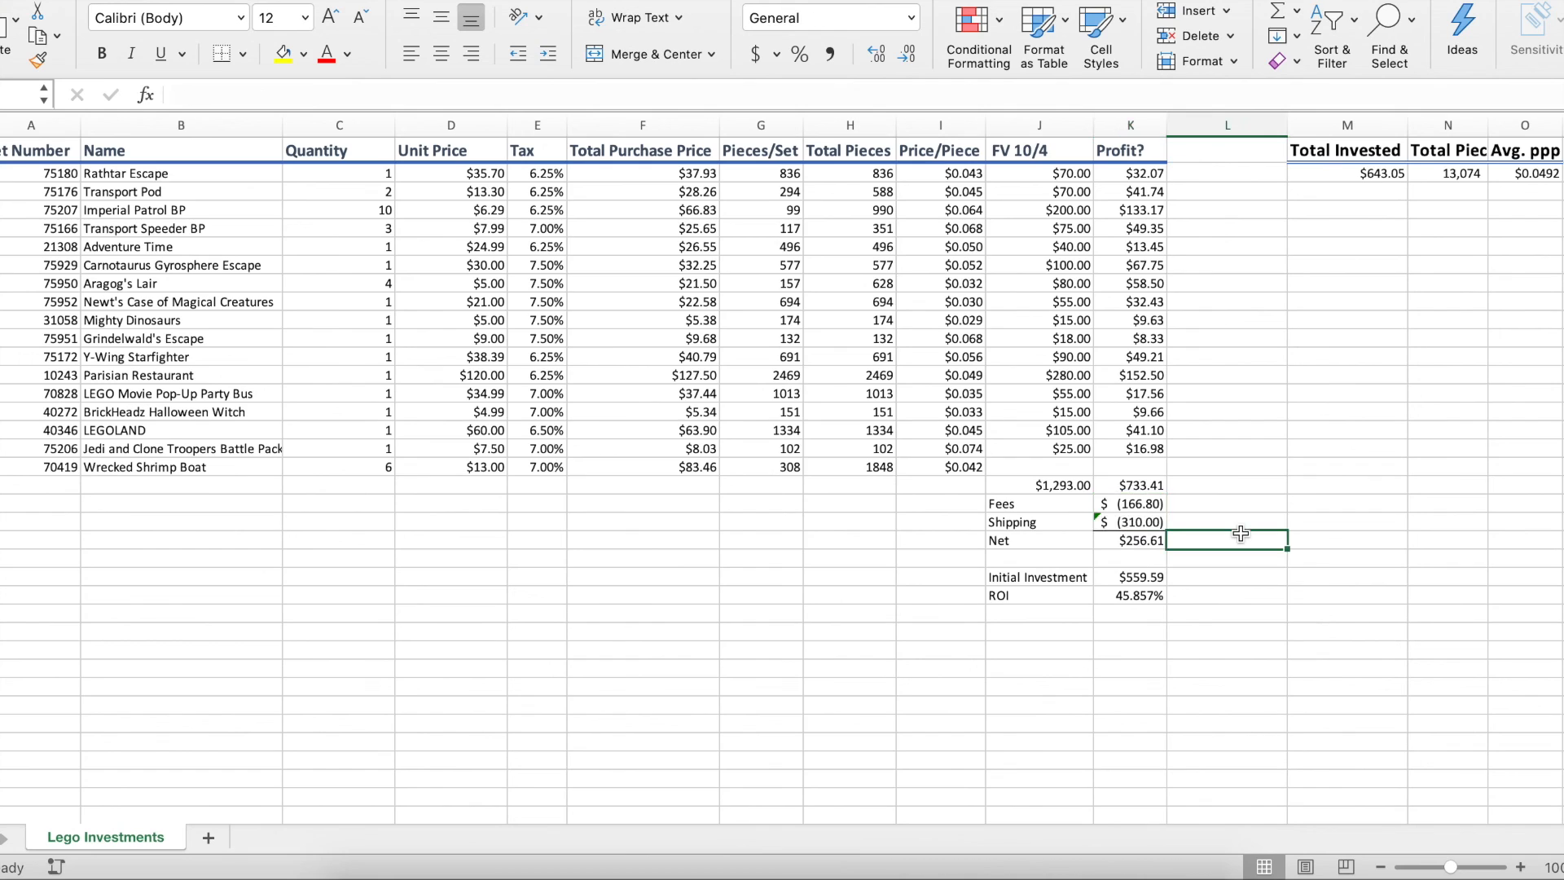